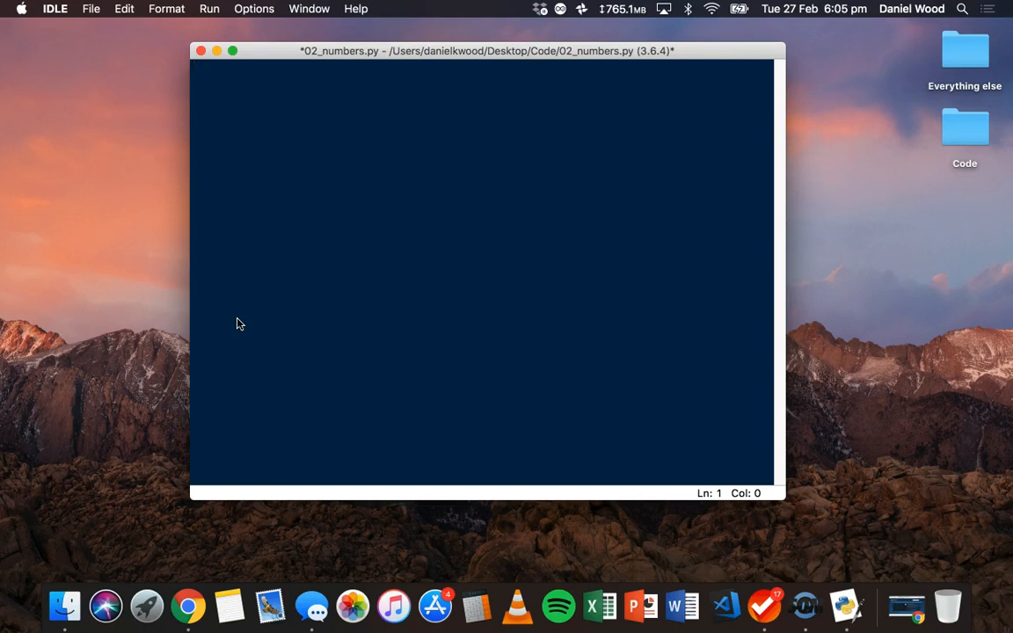
Step: Write a first line print("Hello world") in 02_numbers.py
type("print(")
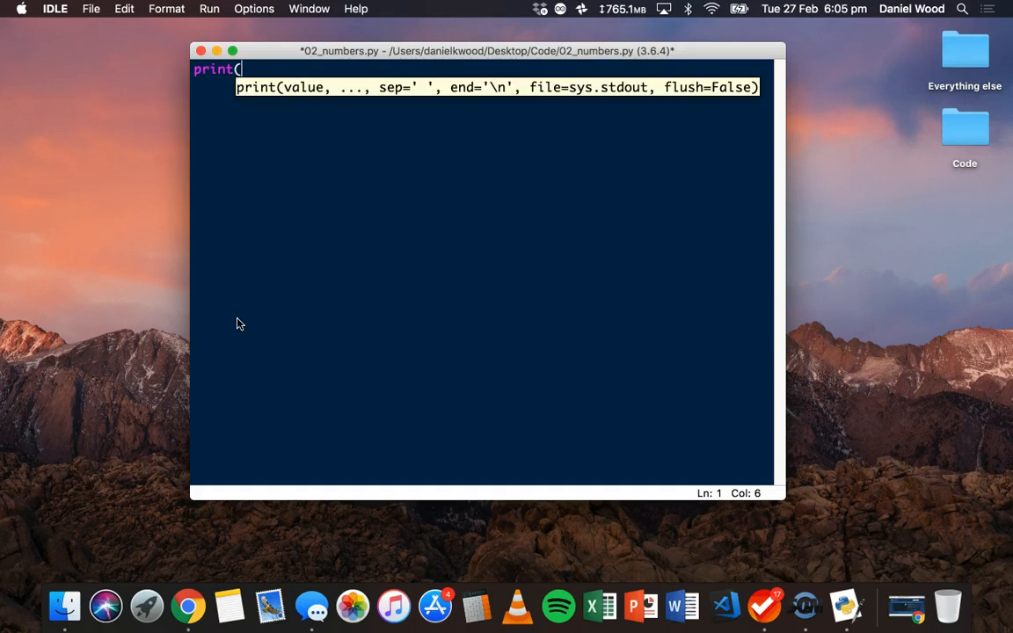
type("\"He")
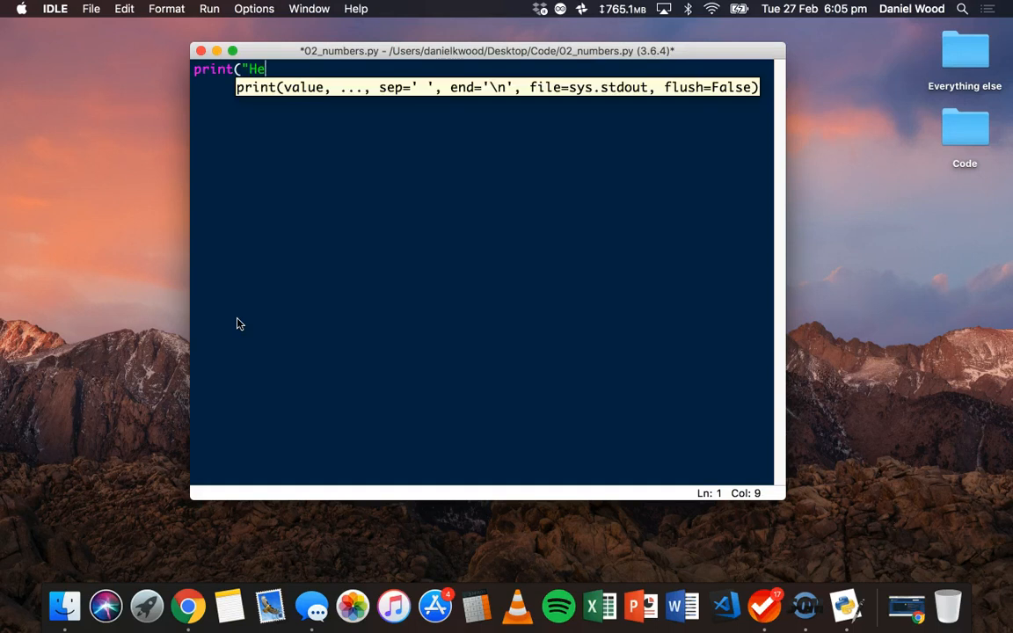
type("llo world\"")
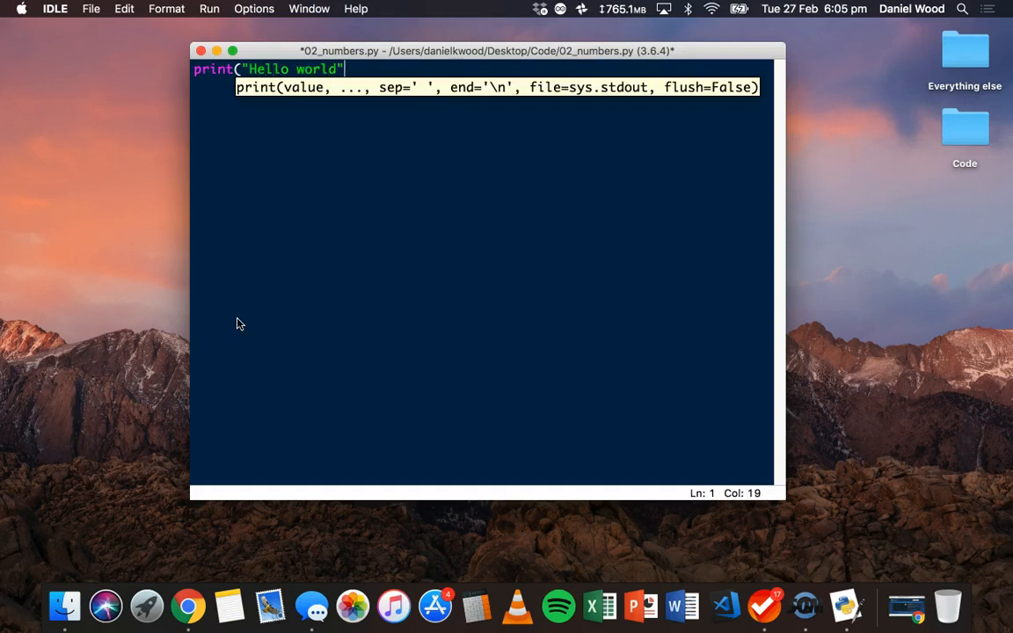
type(")")
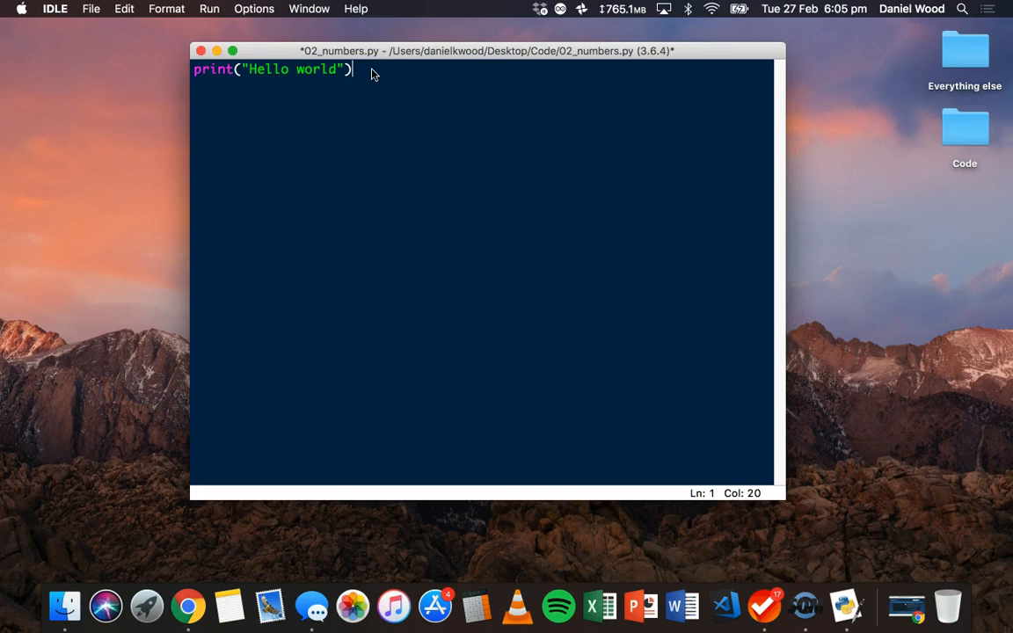
Step: Delete the greeting so the line reads print(5) instead
key("backspace")
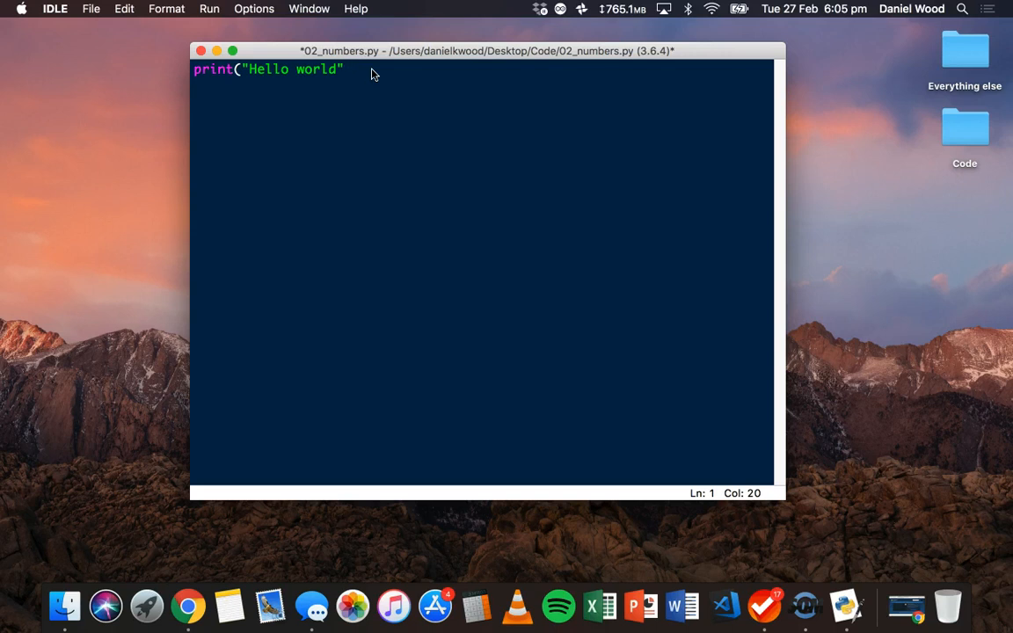
key("backspace")
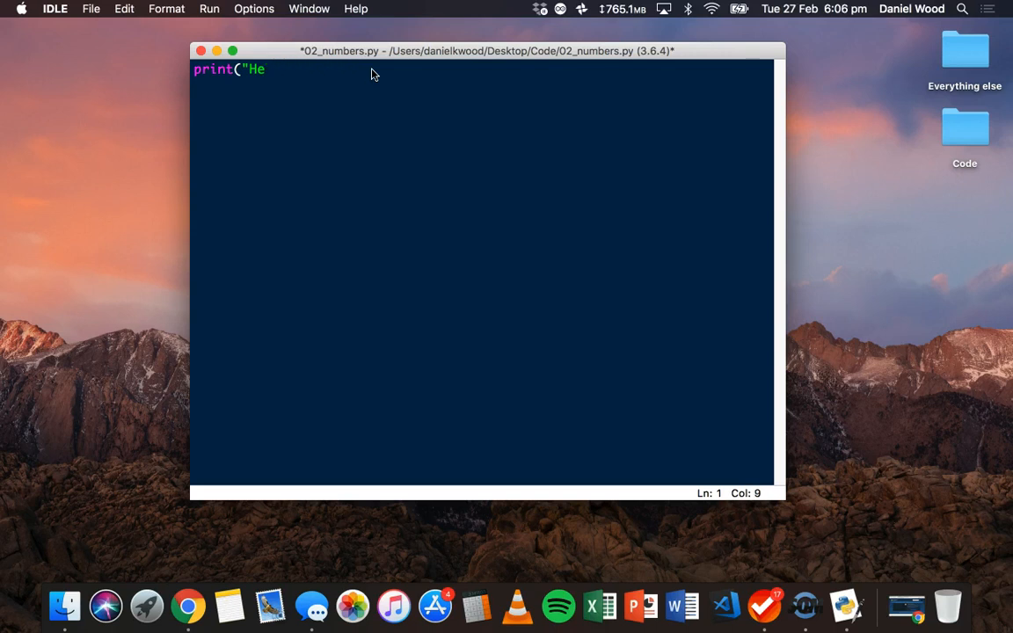
key("BackSpace")
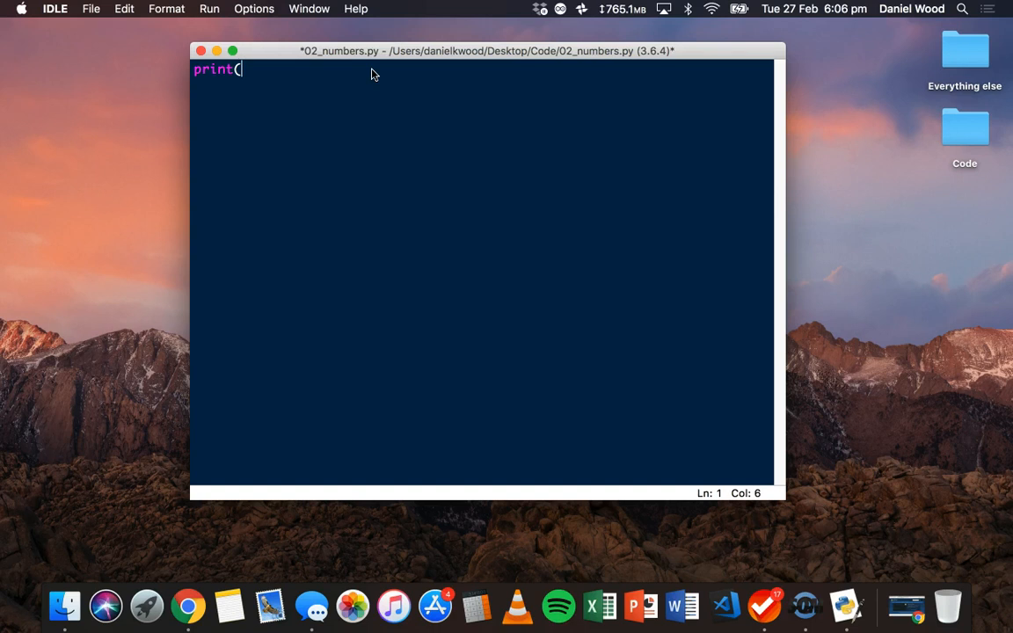
type("5")
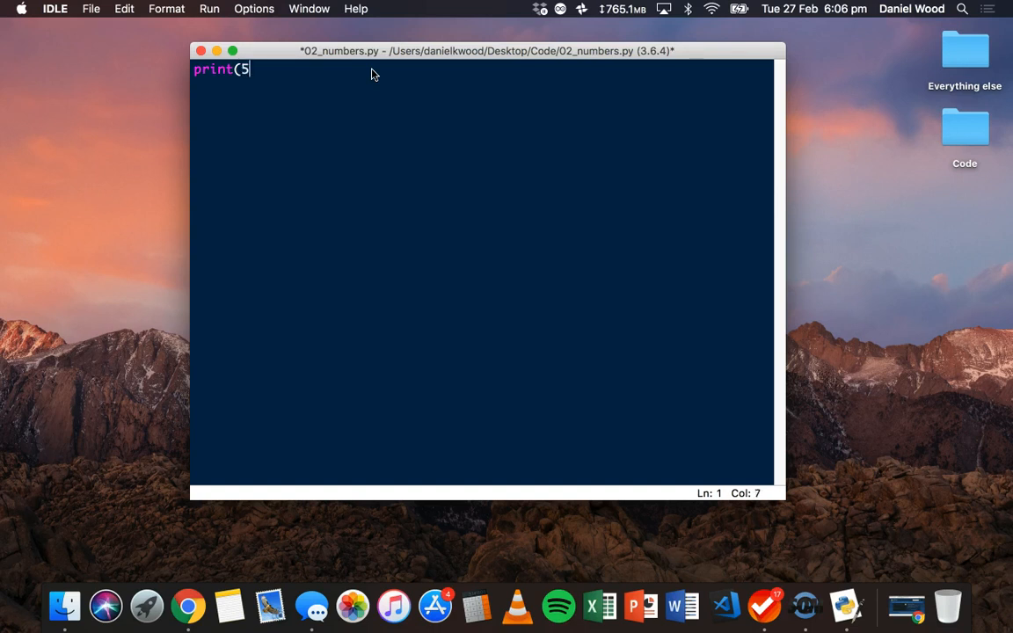
type(")")
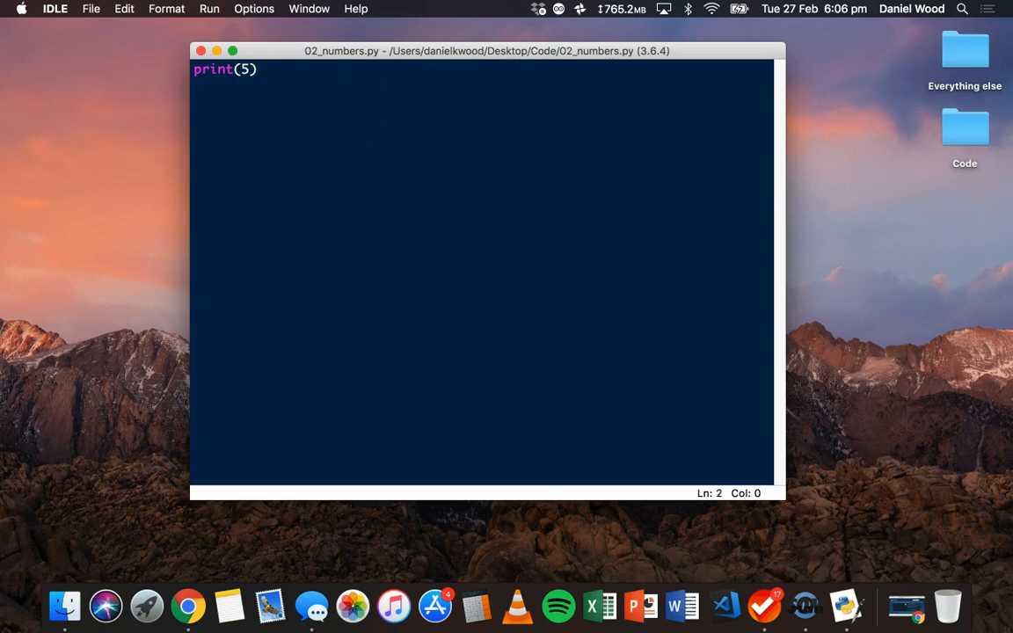
Step: Change the first line to print(5.25) and save the script
left_click(209, 9)
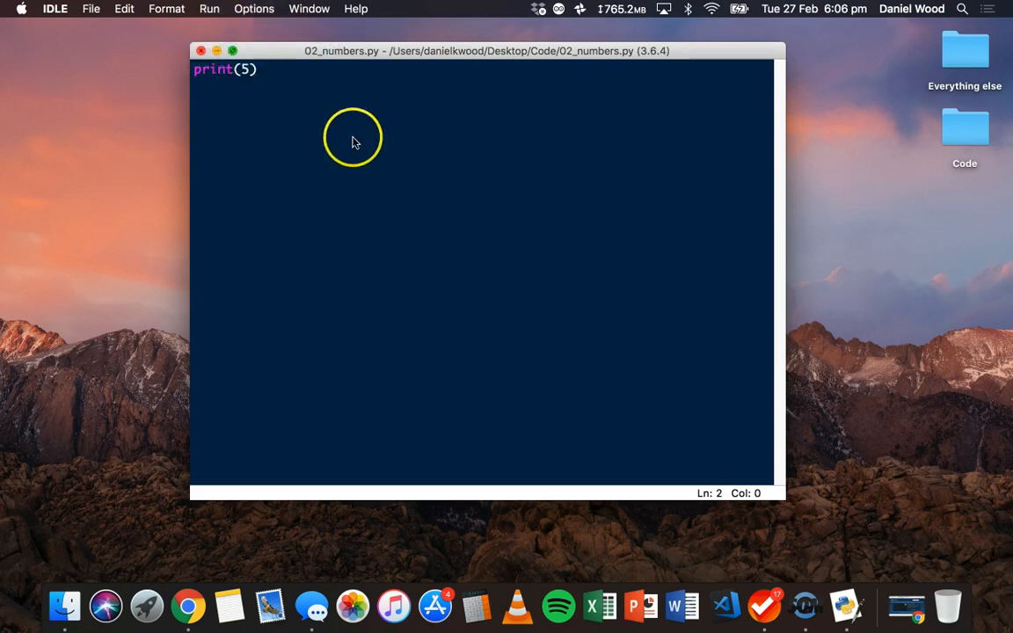
key("F5")
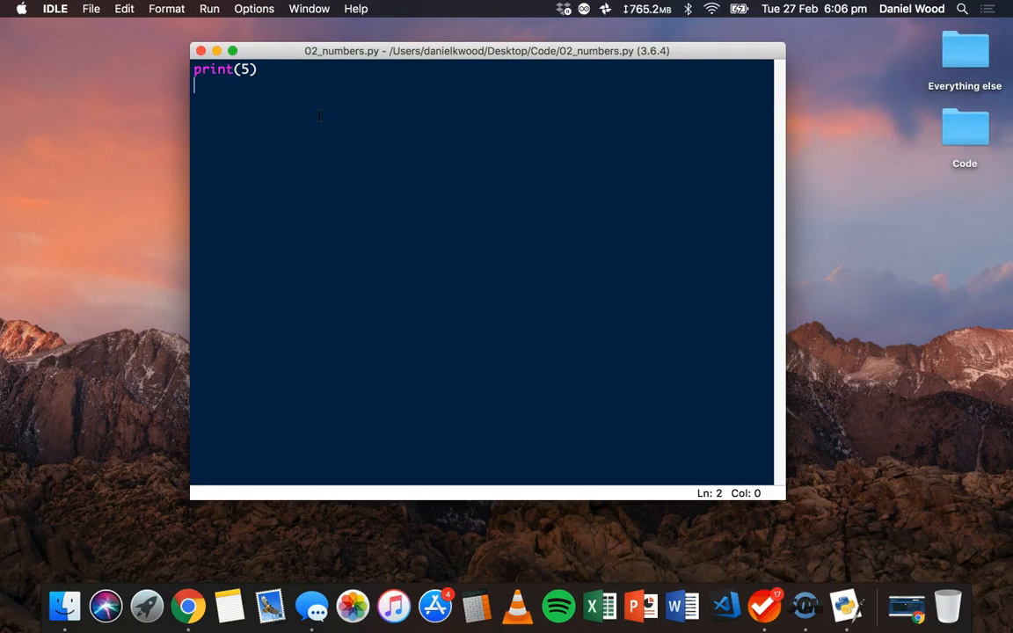
key("backspace")
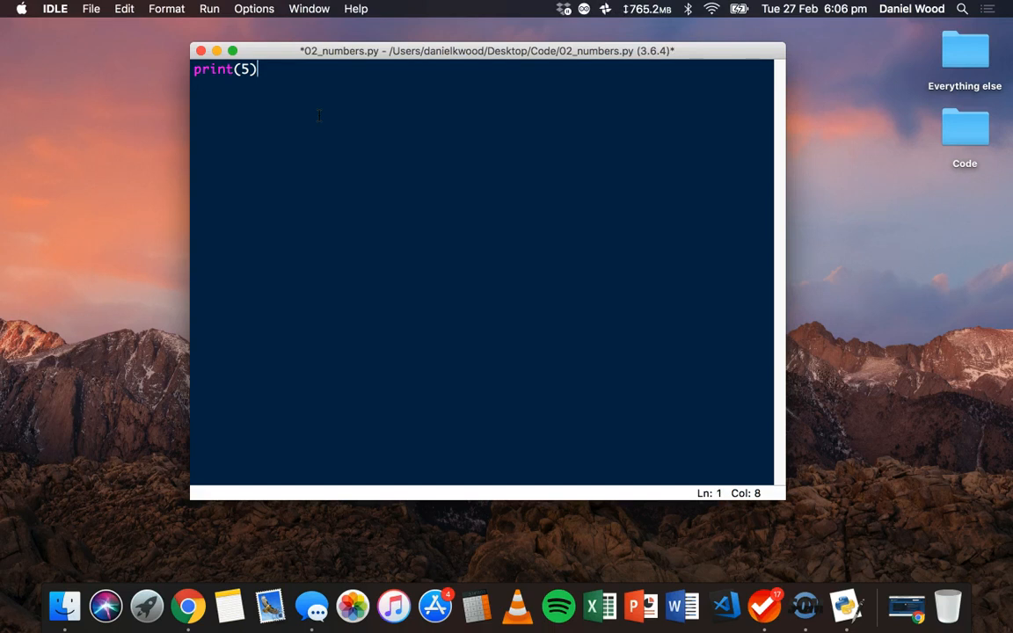
type(".")
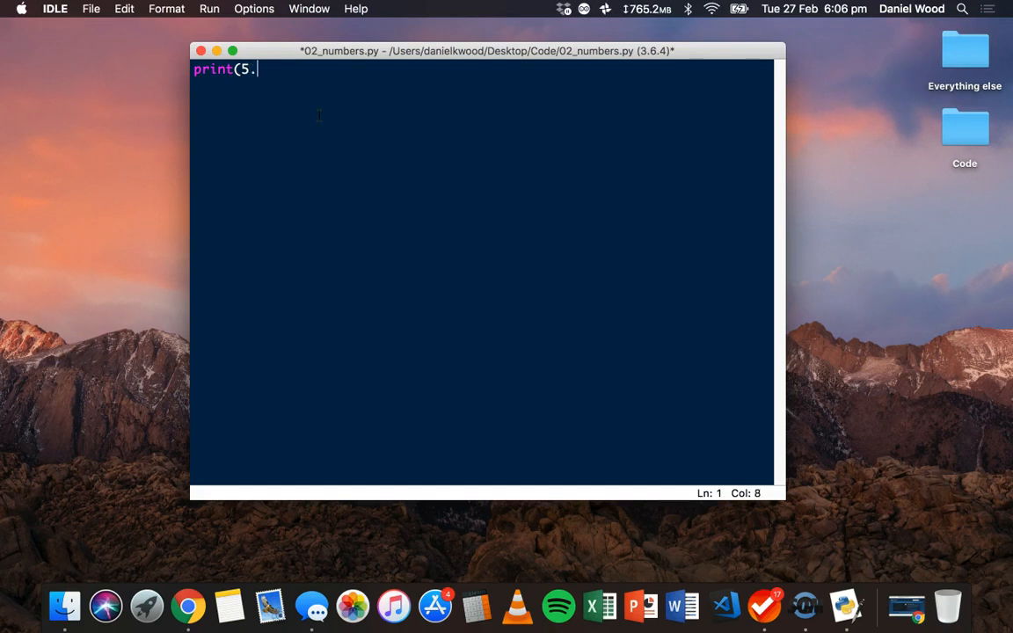
type("25")
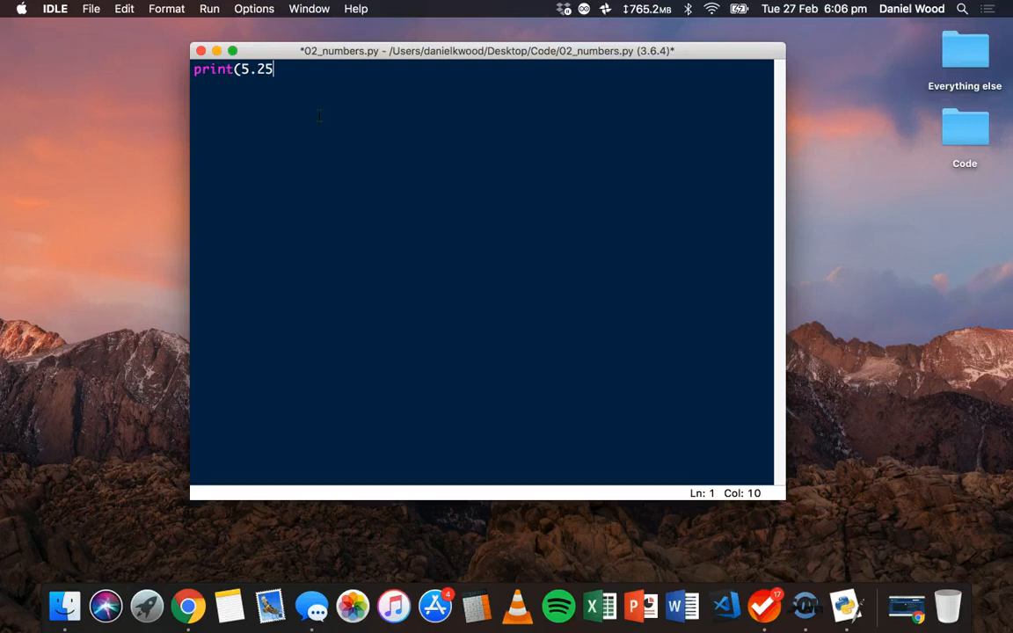
type(")")
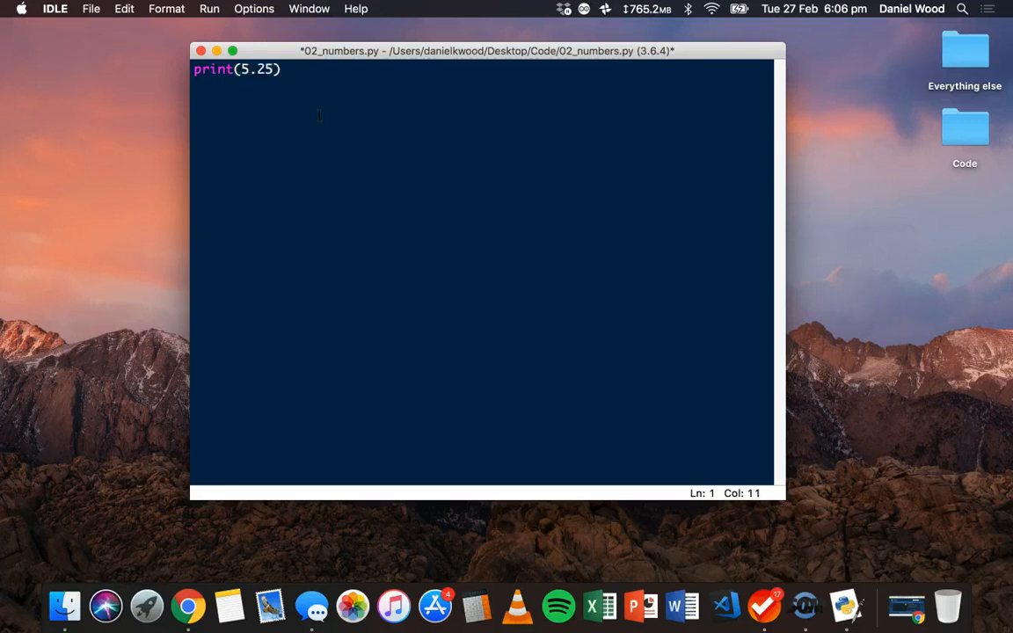
key("cmd+s")
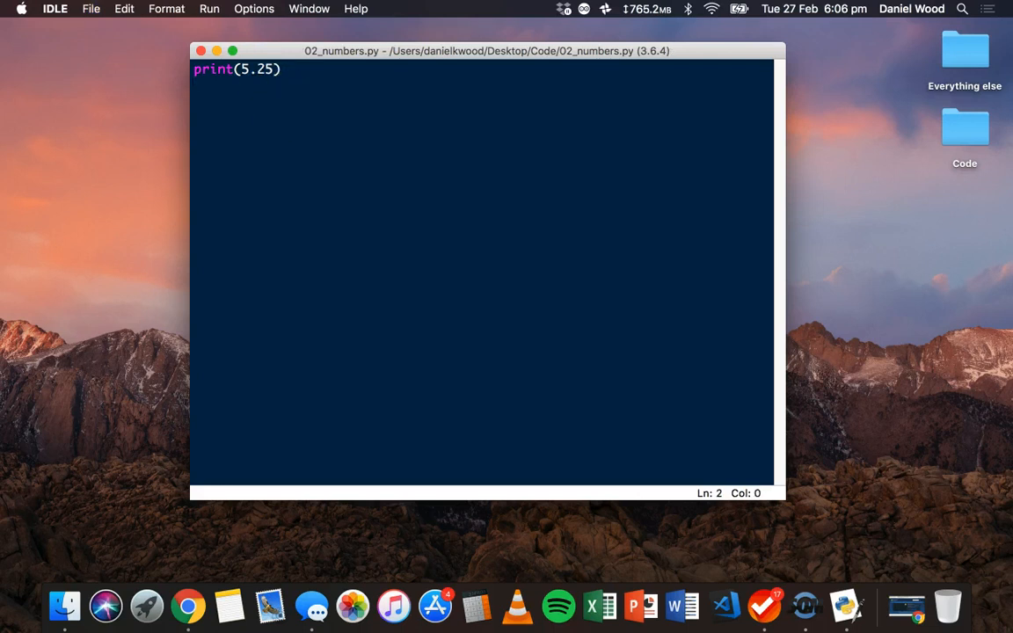
left_click(208, 7)
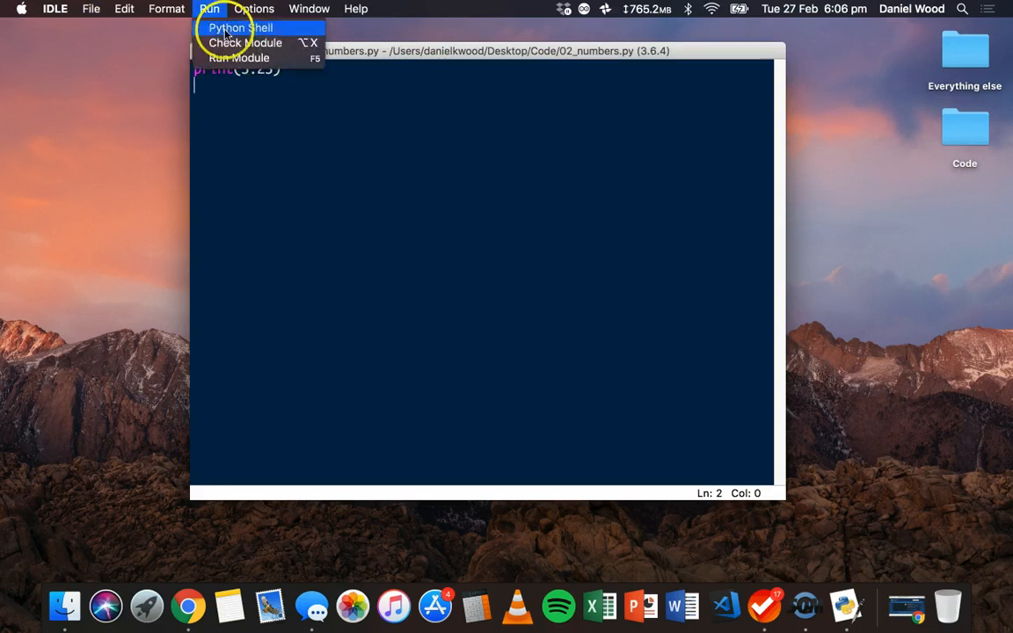
left_click(239, 29)
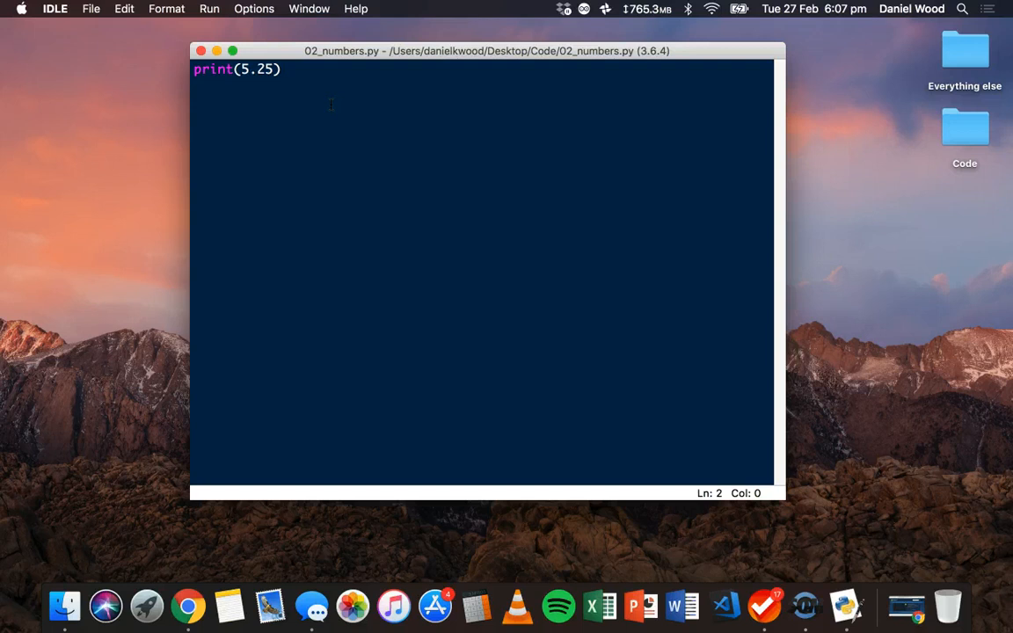
Step: Add a second line print(3+5) and start an addition comment at its end
type("print(")
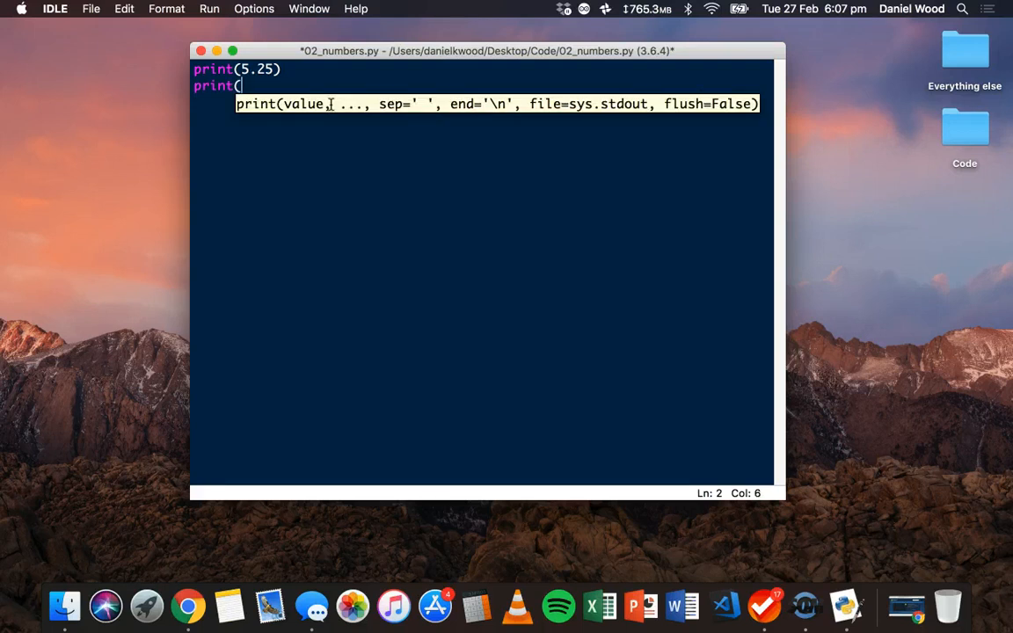
type("3")
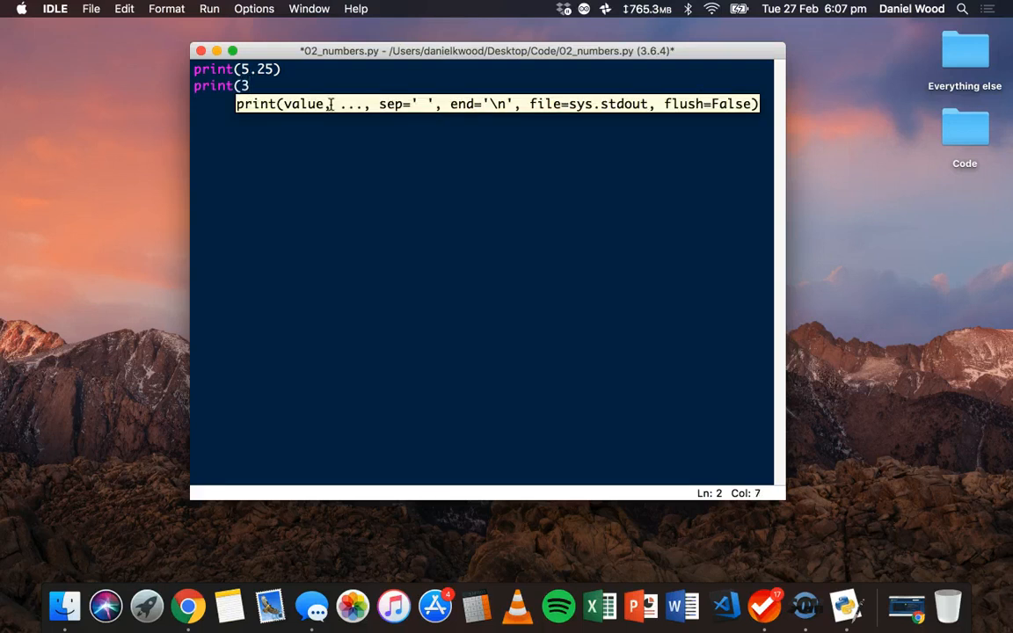
type("+5")
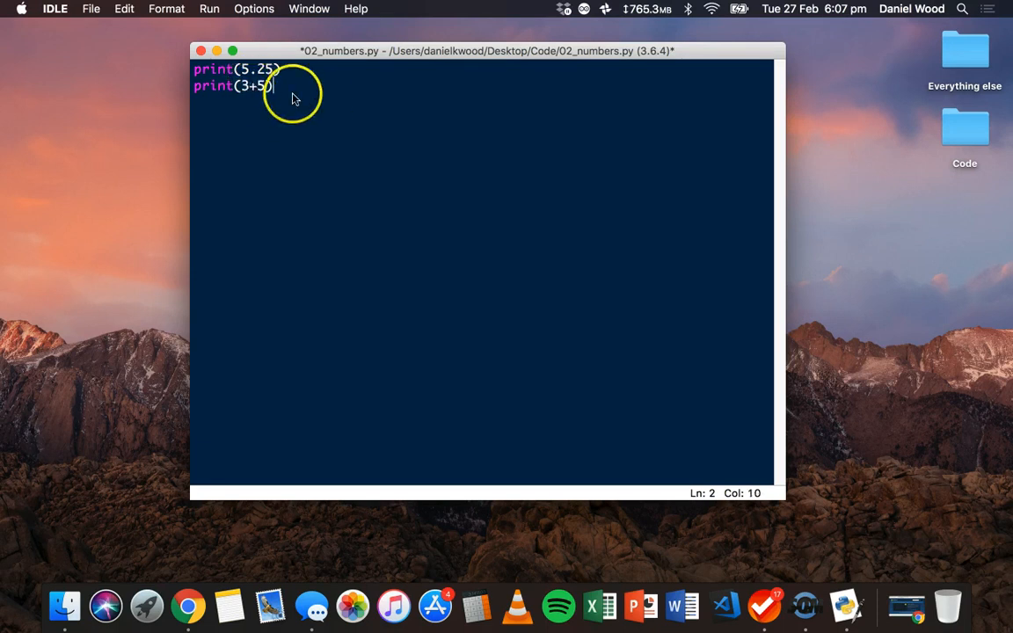
mouse_move(320, 102)
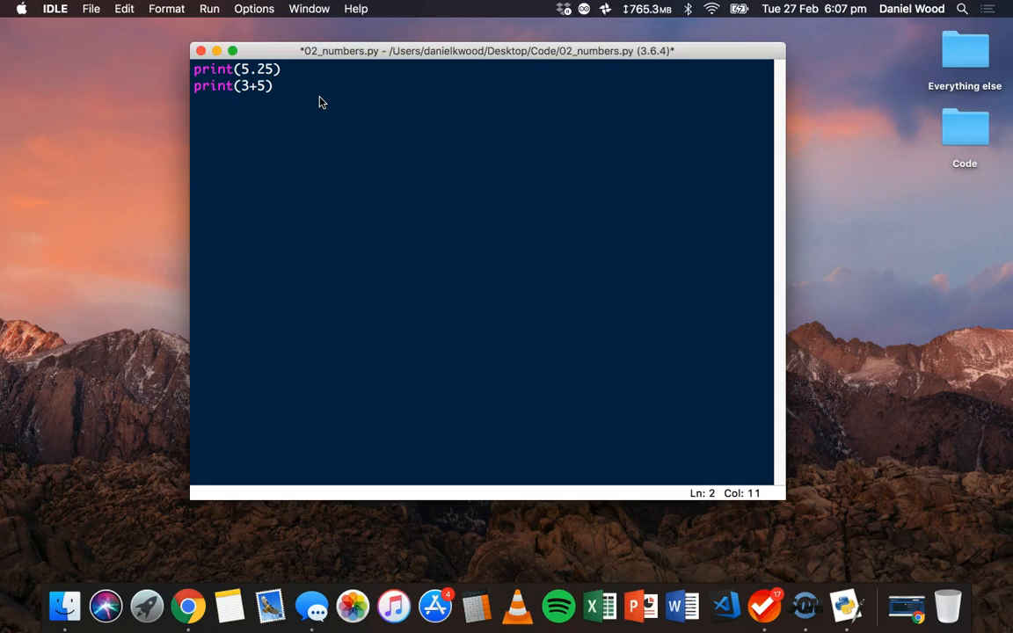
left_click(280, 84)
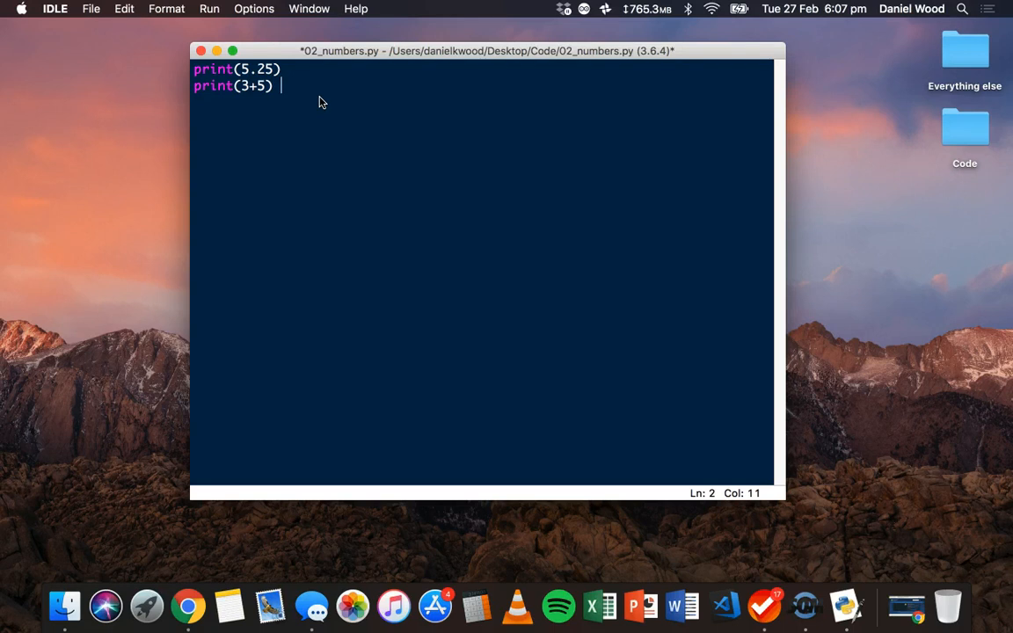
type("# addition")
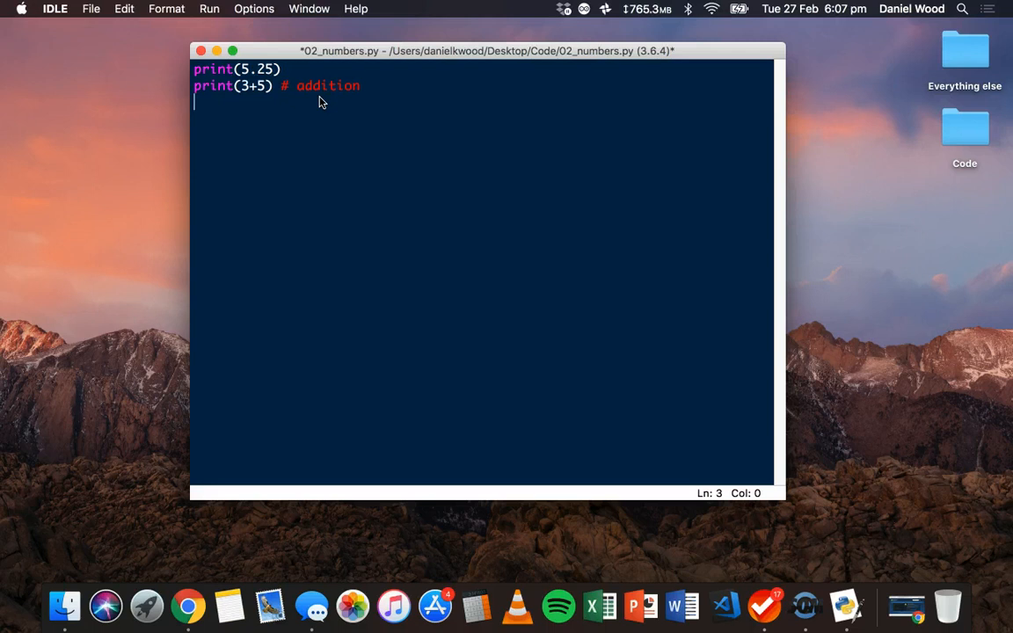
Step: Add a print(7-3) line commented as subtraction
type("print(")
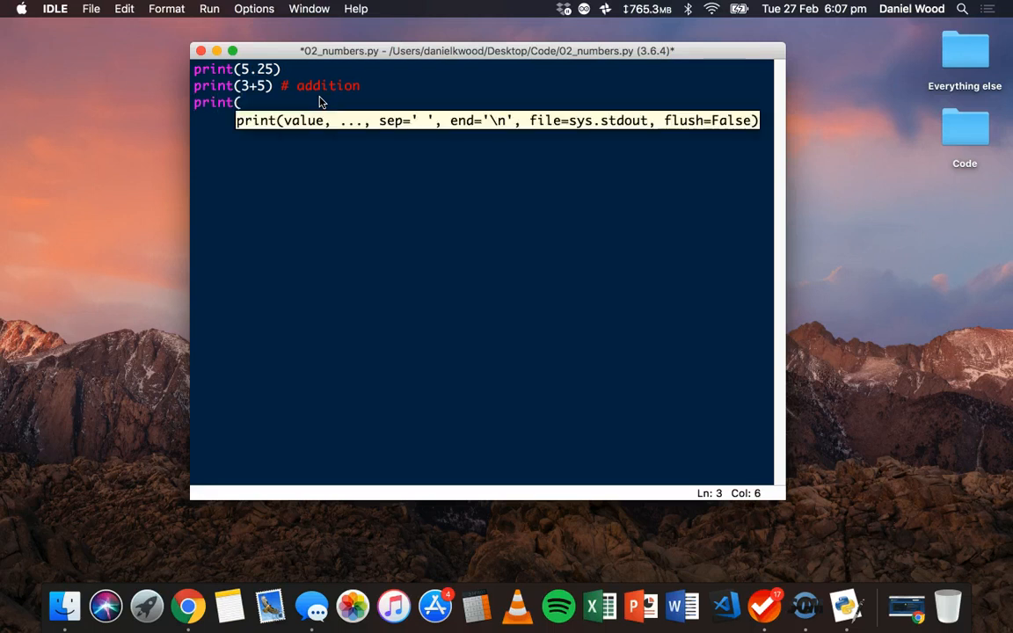
type("7")
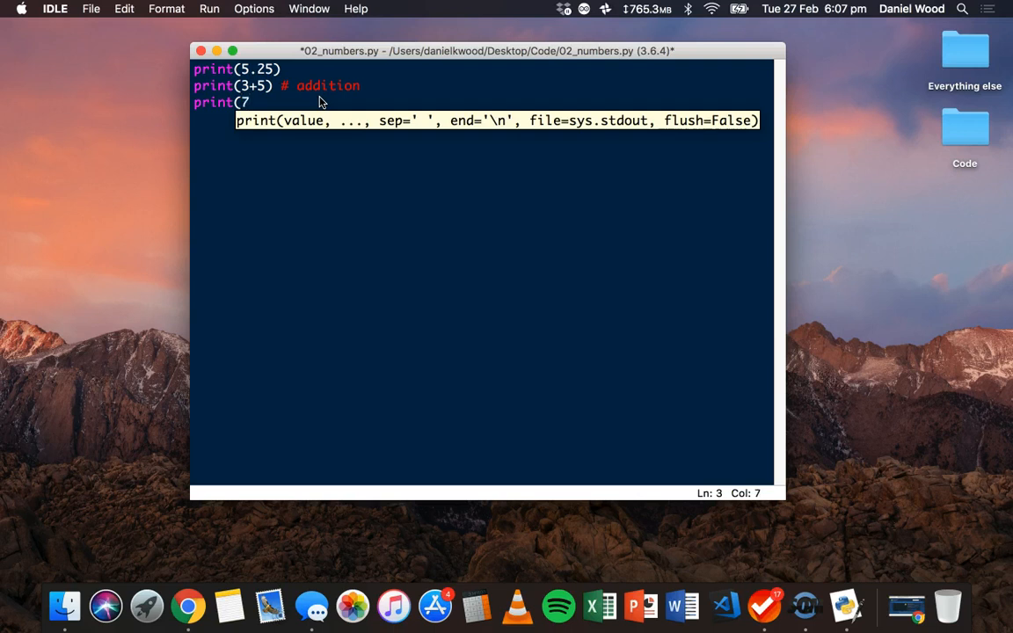
type("-3)")
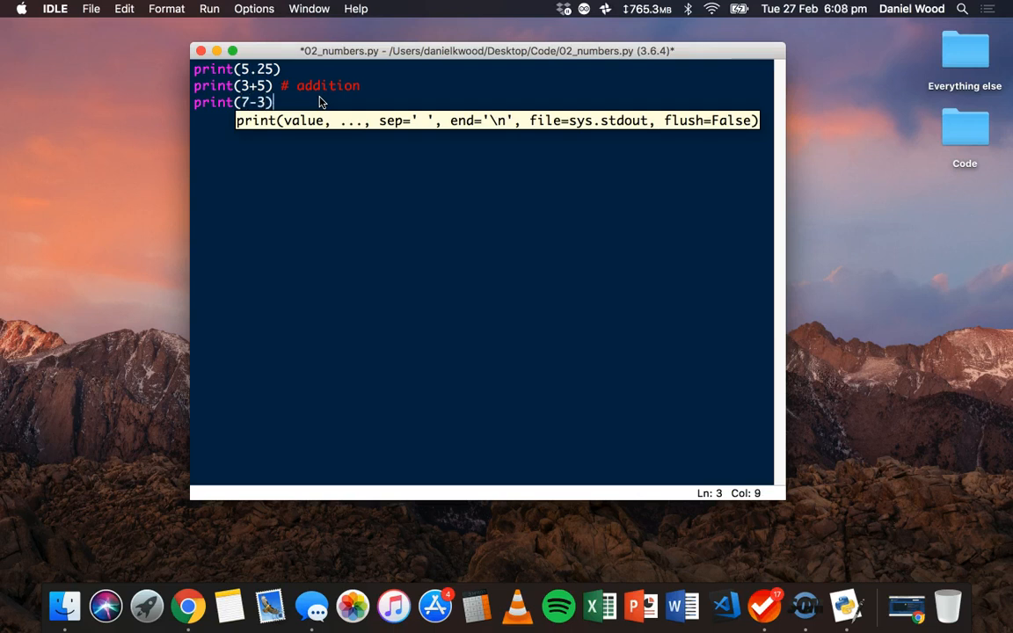
type("# subtraction")
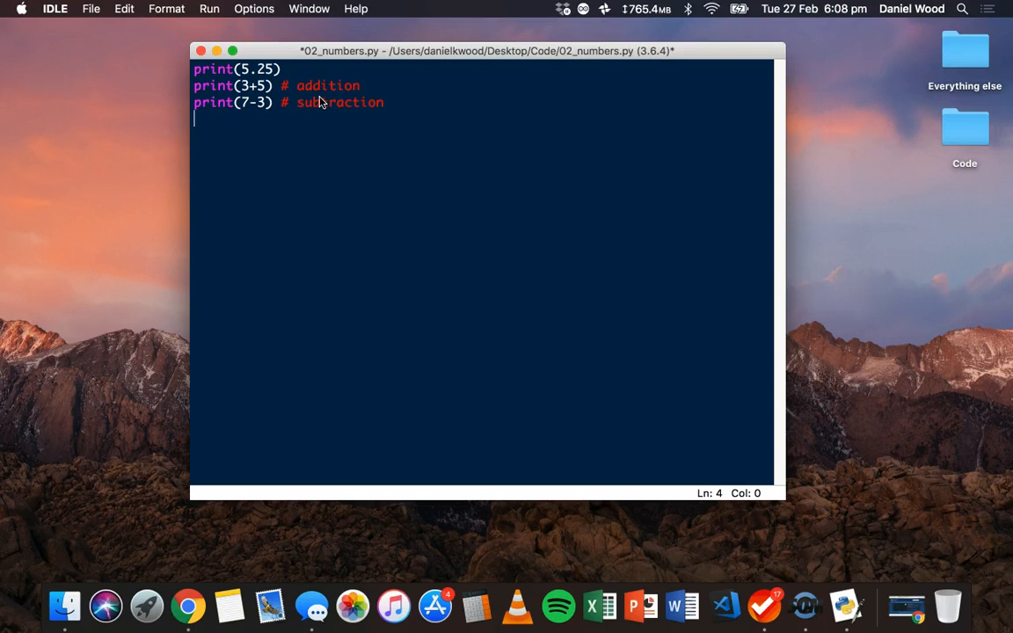
Step: Add a print(12/4) line commented as division
type("print")
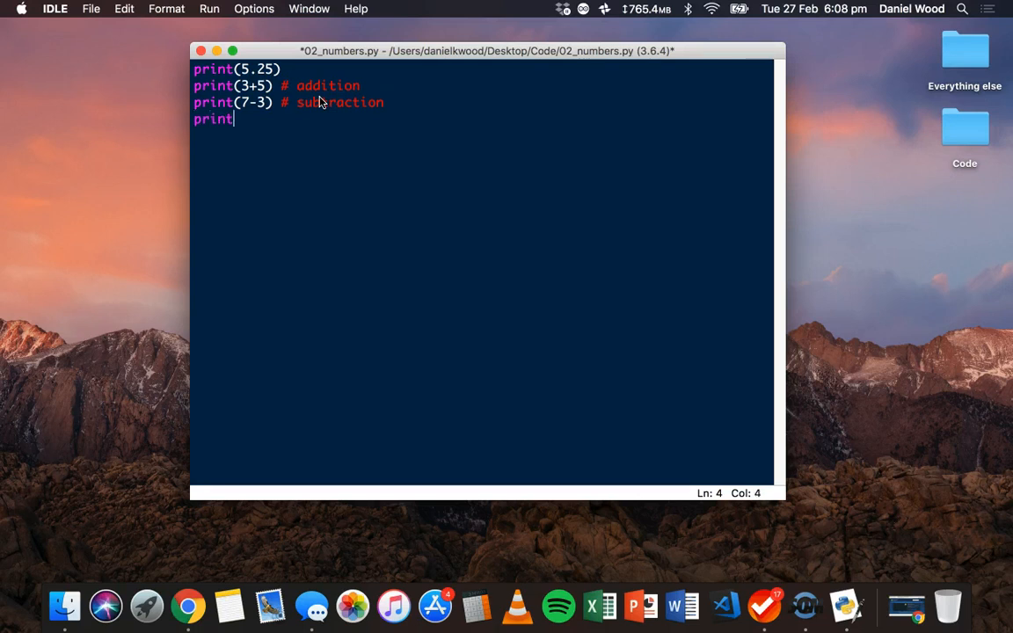
type("(")
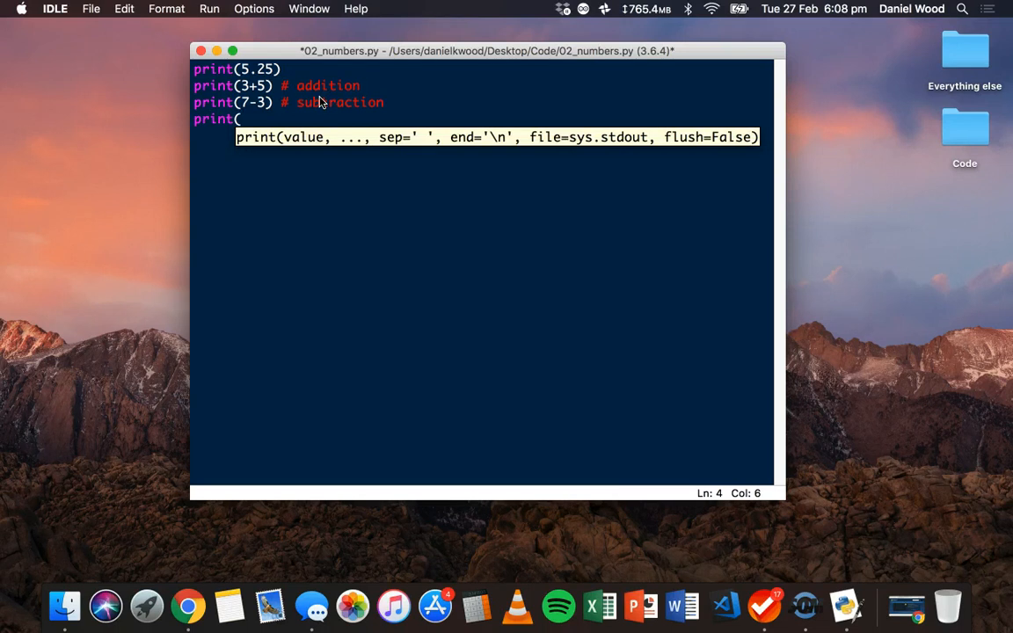
type("12/")
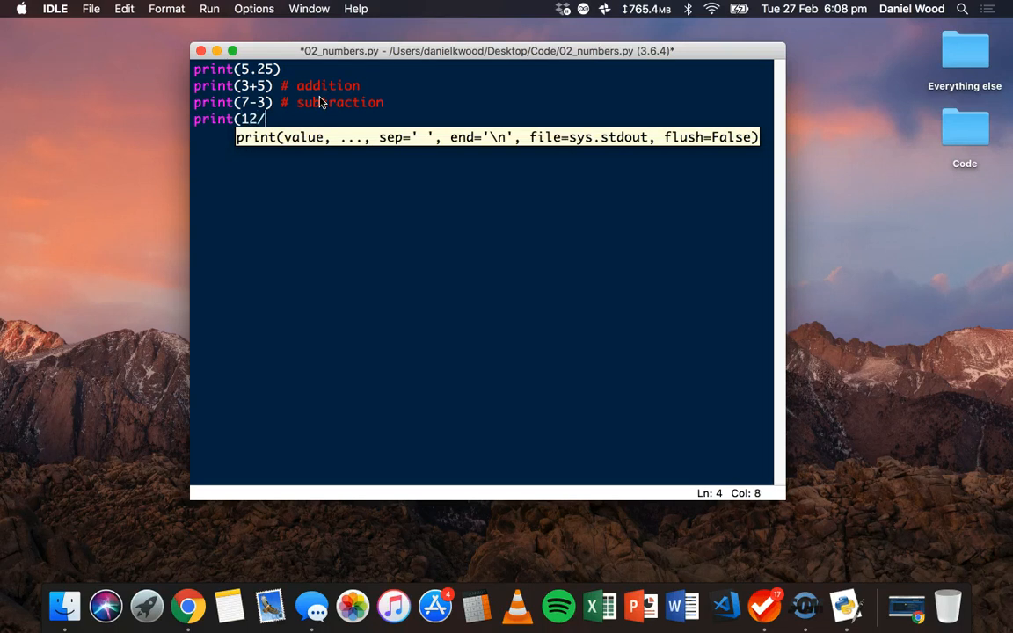
type("4")
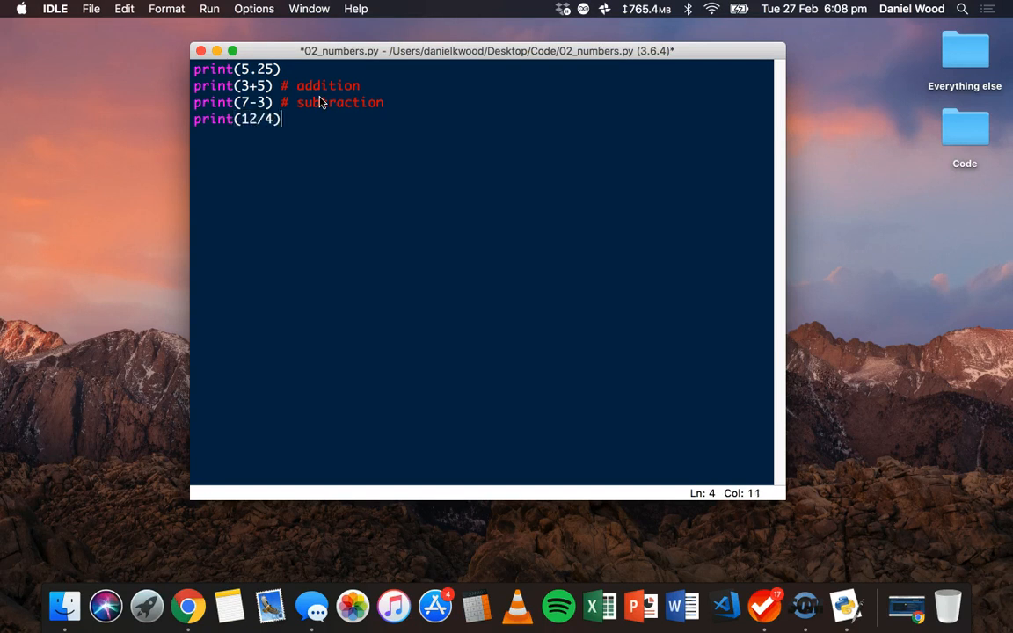
type("# division")
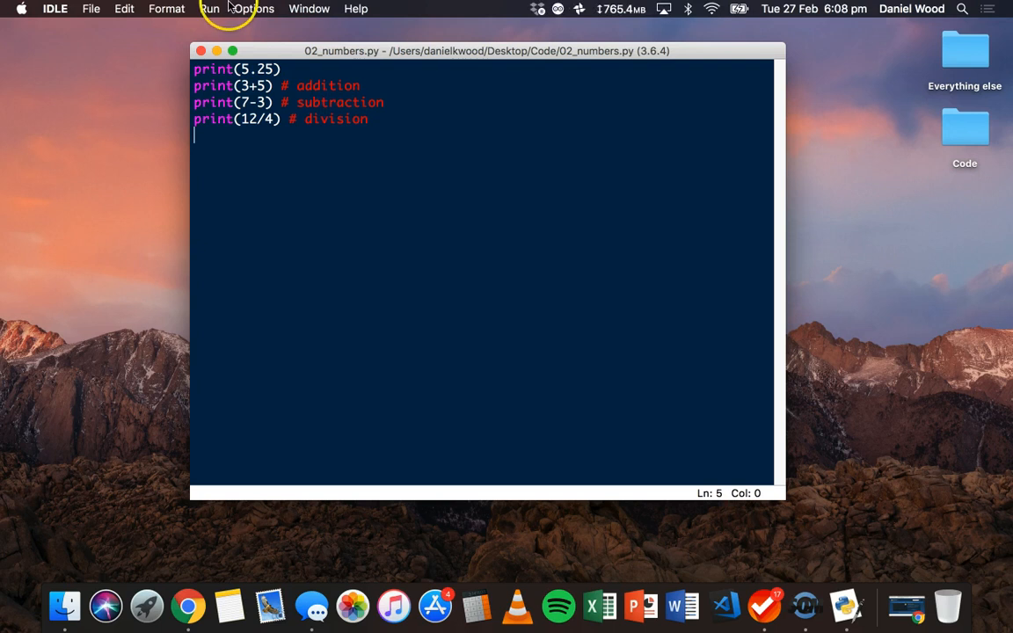
Step: Run the module so the Shell shows 5.25, 8, 4 and 3.0, highlighting the 3.0 result
left_click(209, 7)
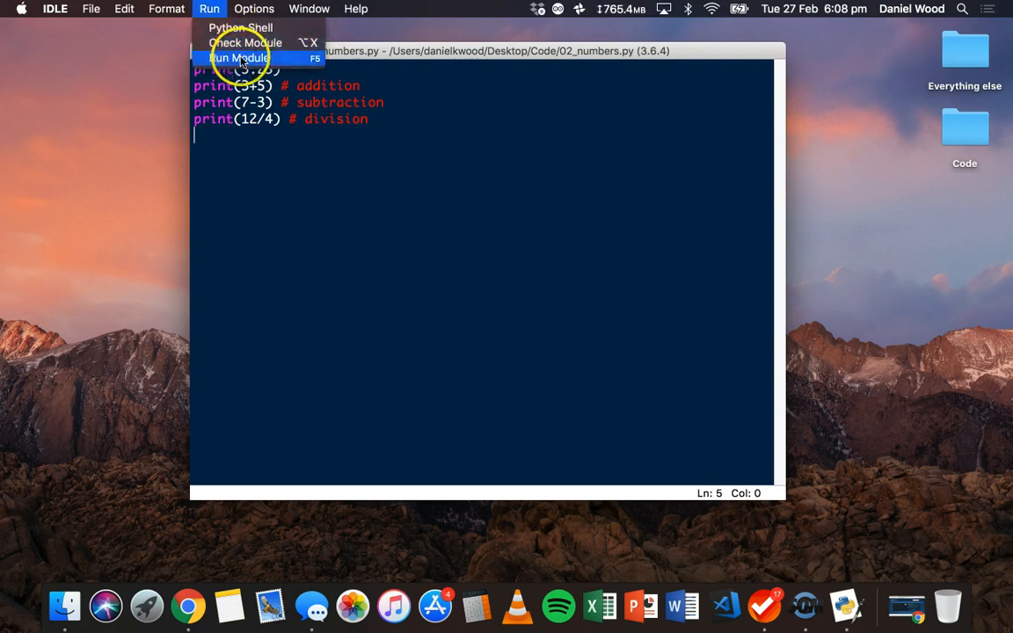
left_click(239, 57)
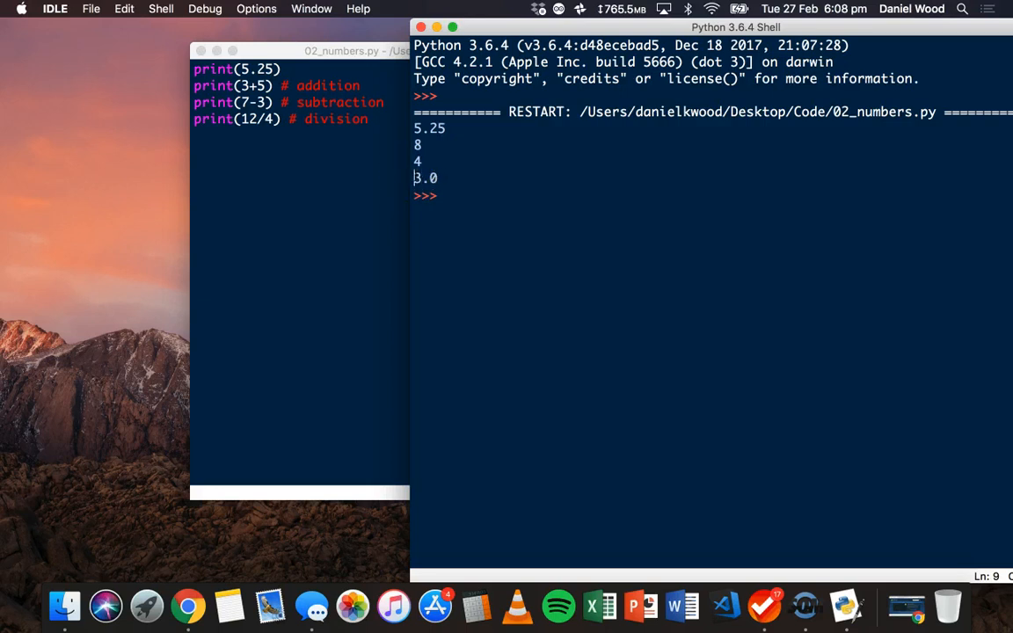
double_click(430, 178)
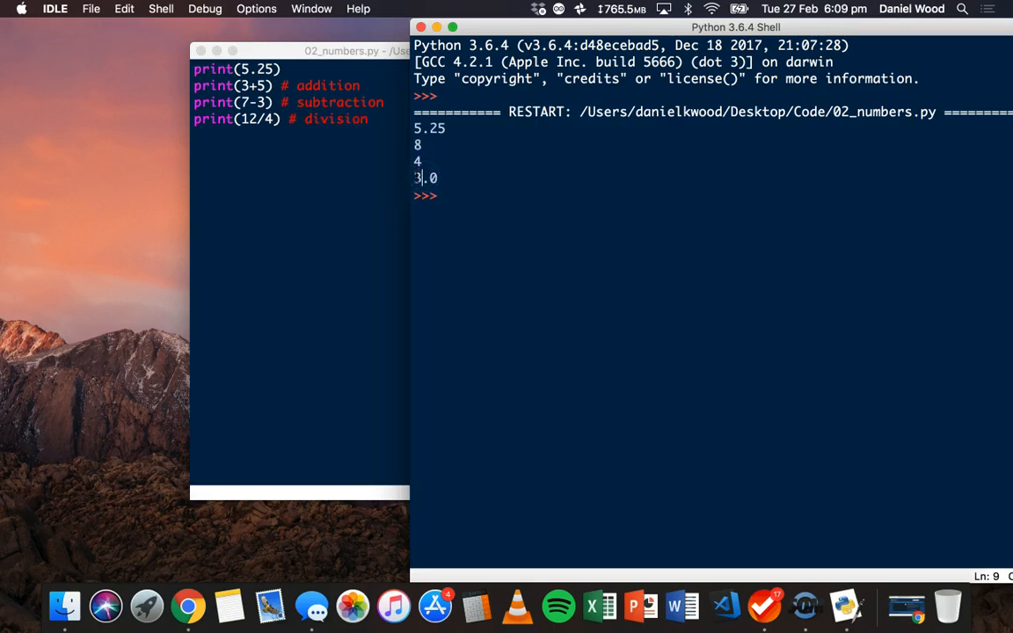
double_click(425, 177)
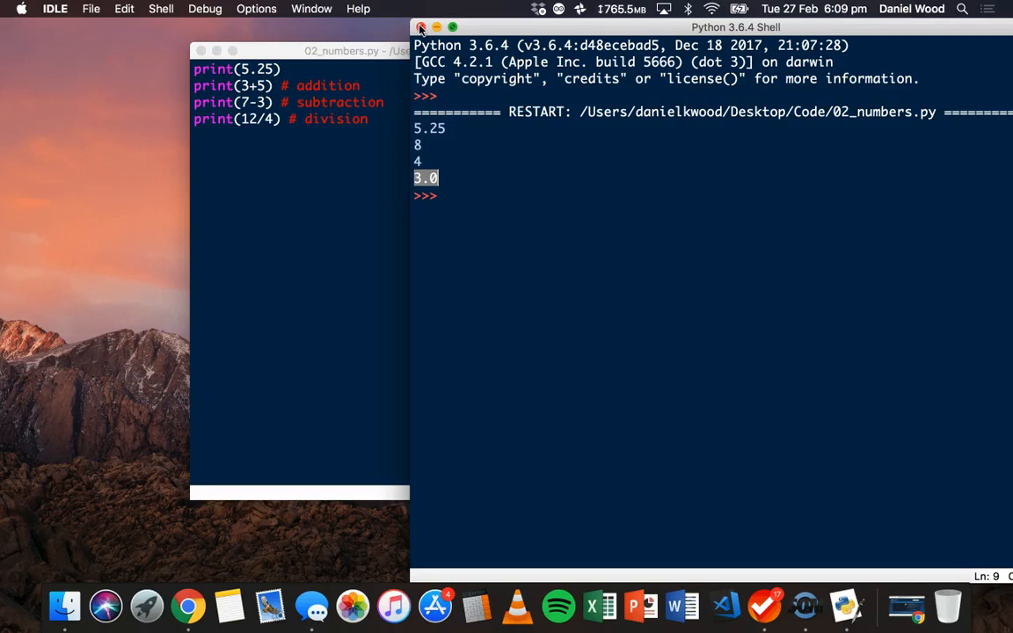
Step: Add a print(12//4) line commented as floor division to the script
left_click(420, 26)
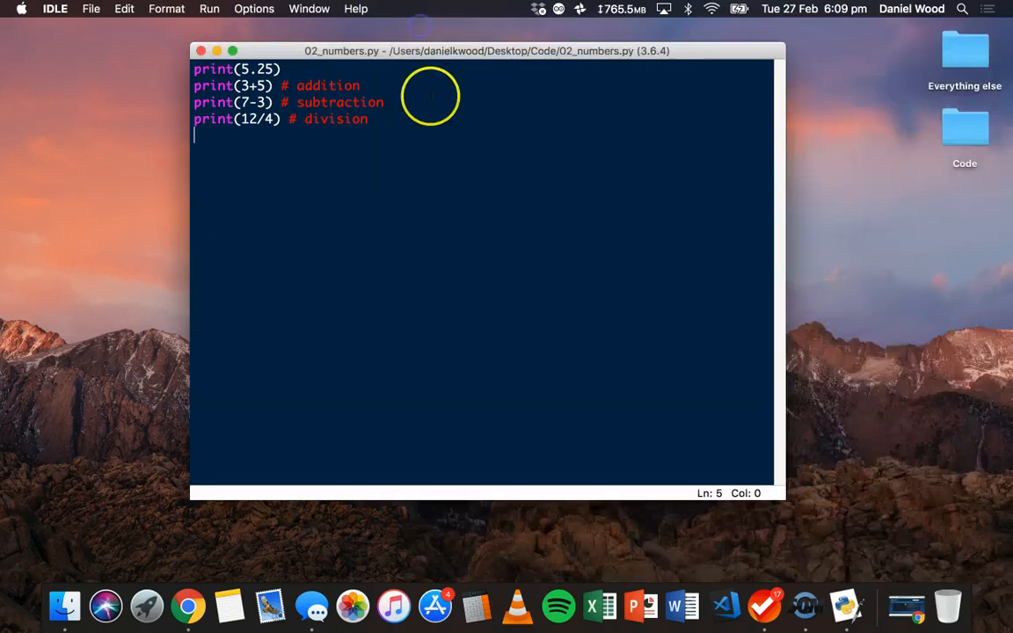
type("print")
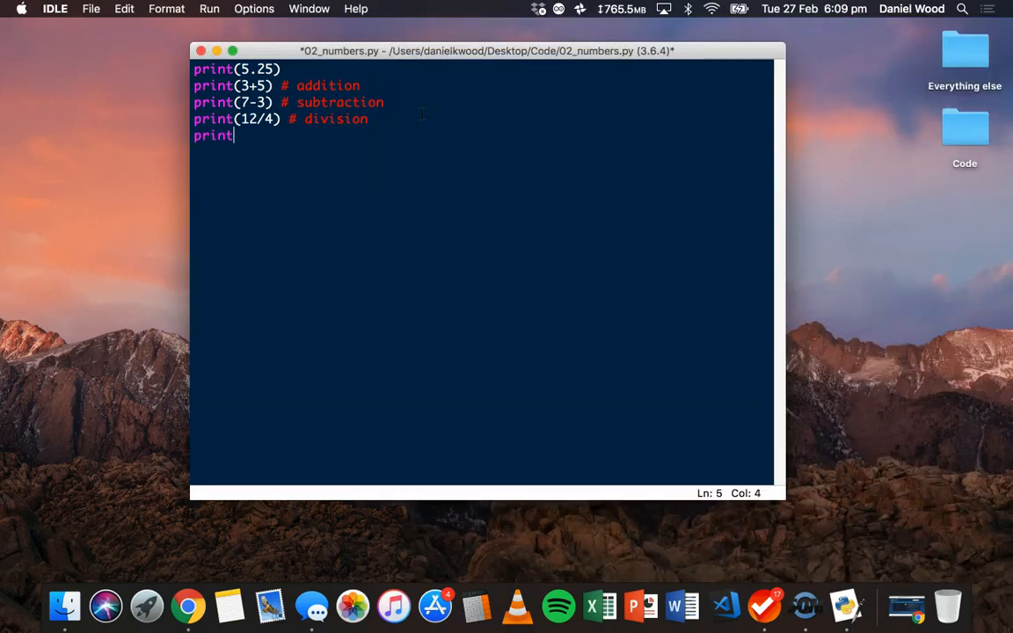
type("(12")
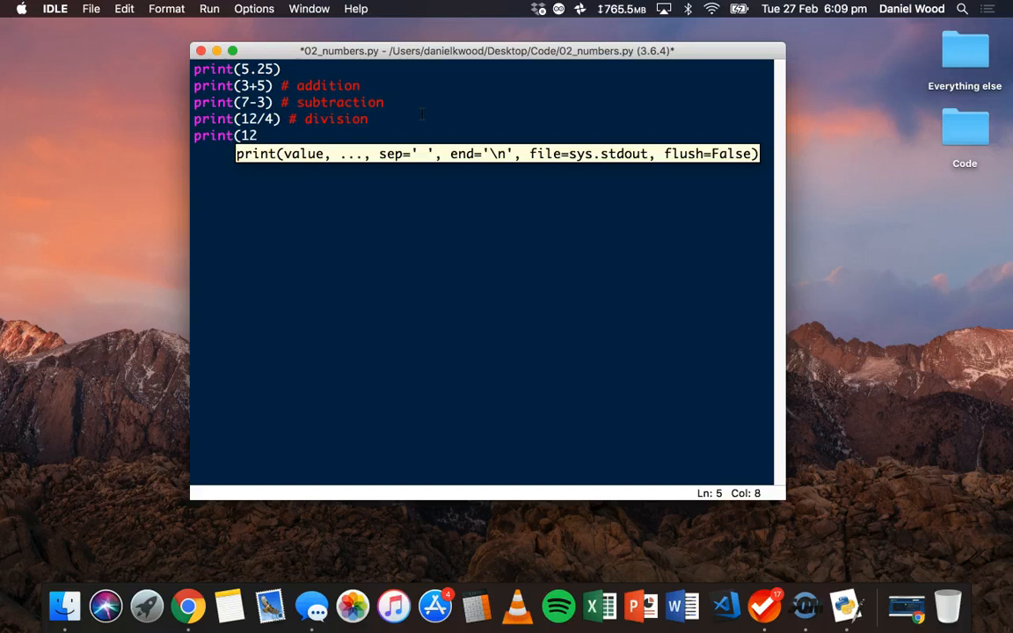
type("//4)")
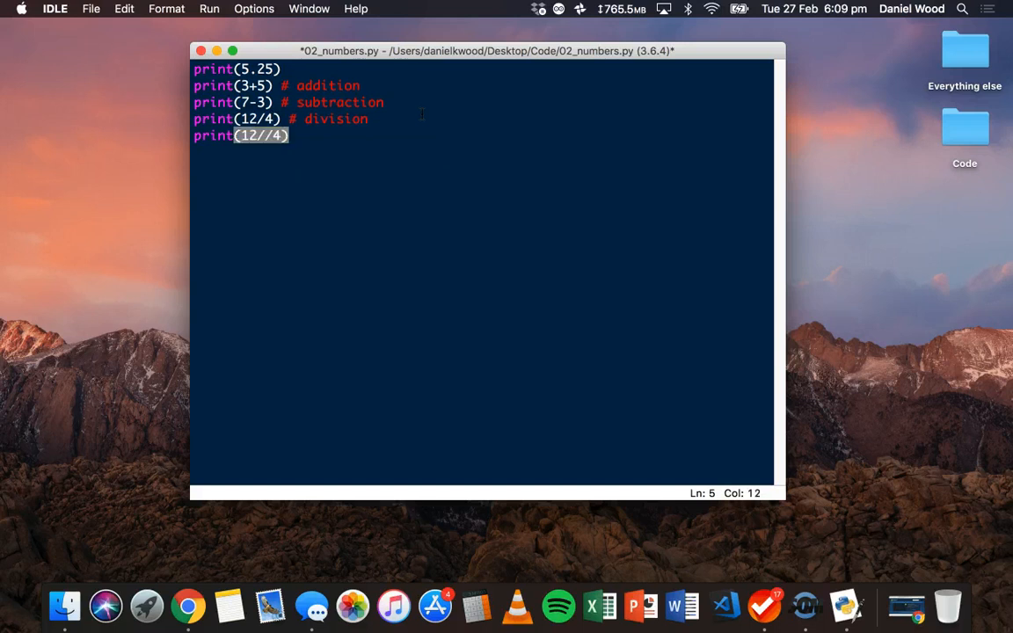
type("# fl")
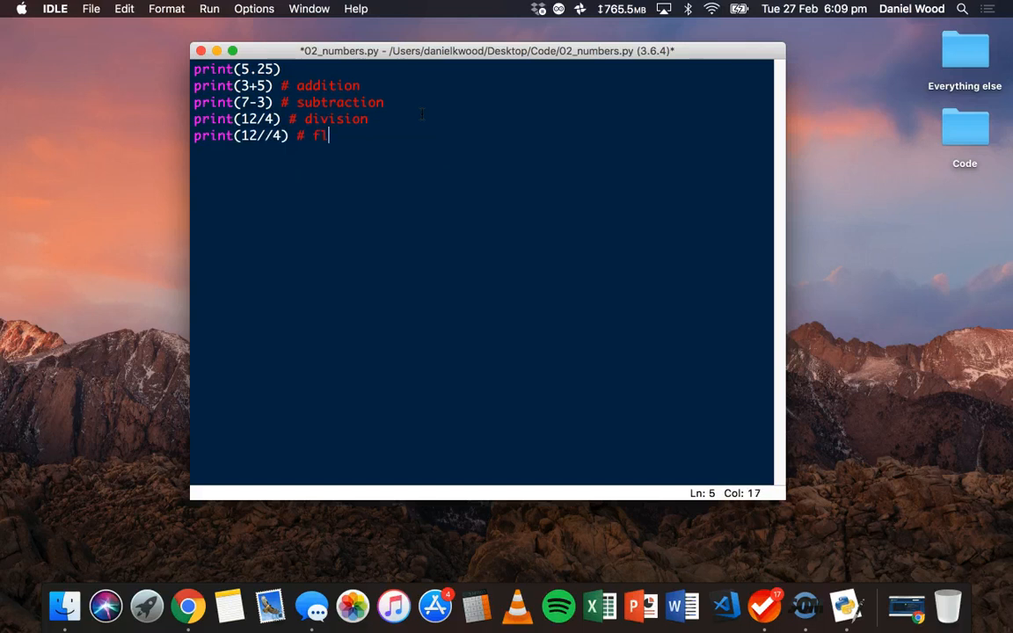
type("oor divi")
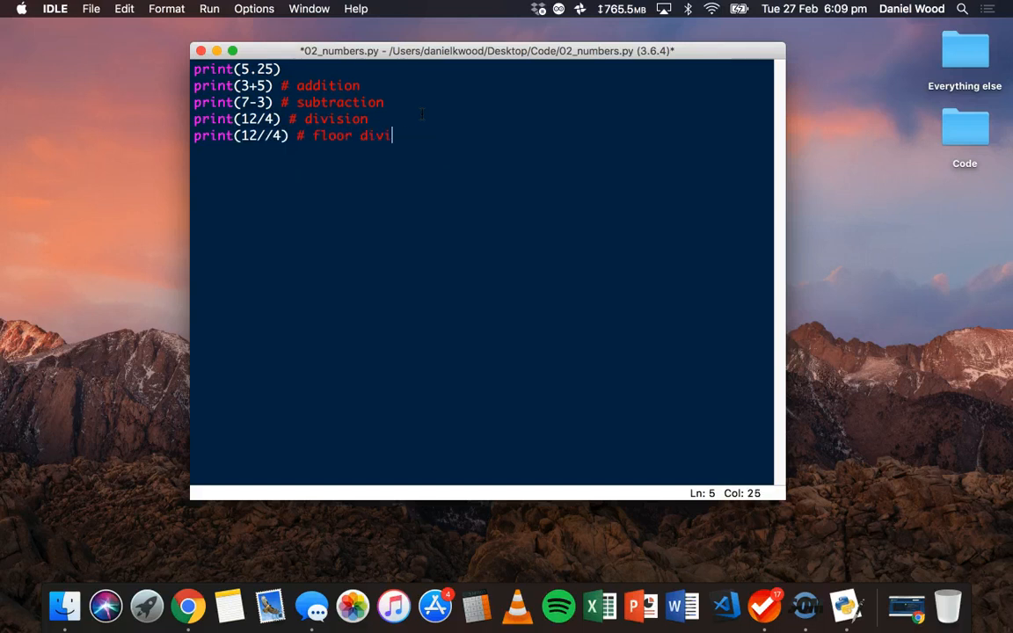
left_click(209, 7)
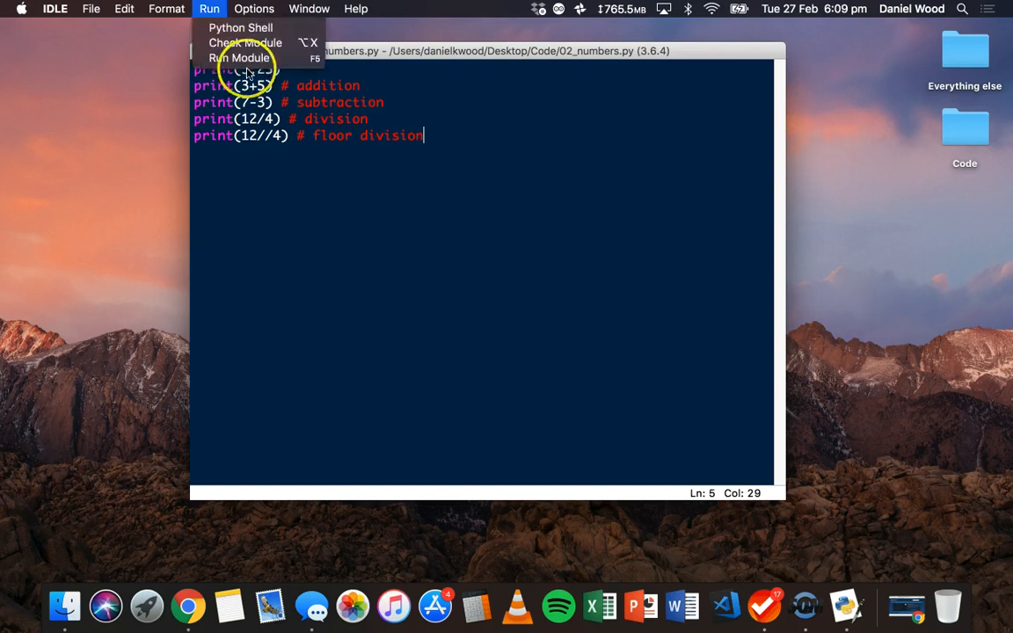
Step: Run the updated script so the Shell shows the floor division result
left_click(240, 56)
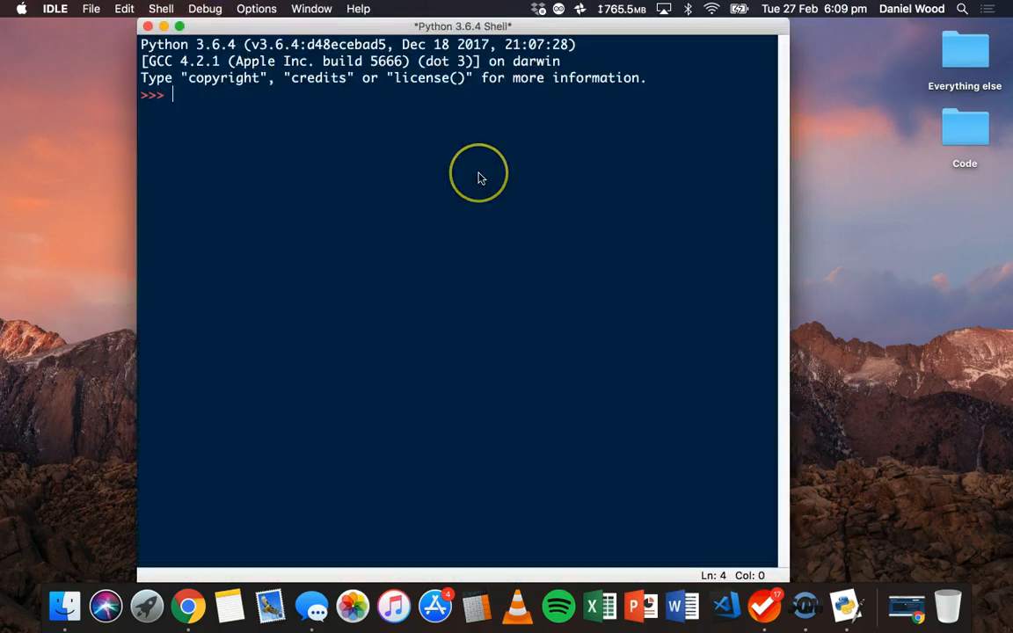
key("f5")
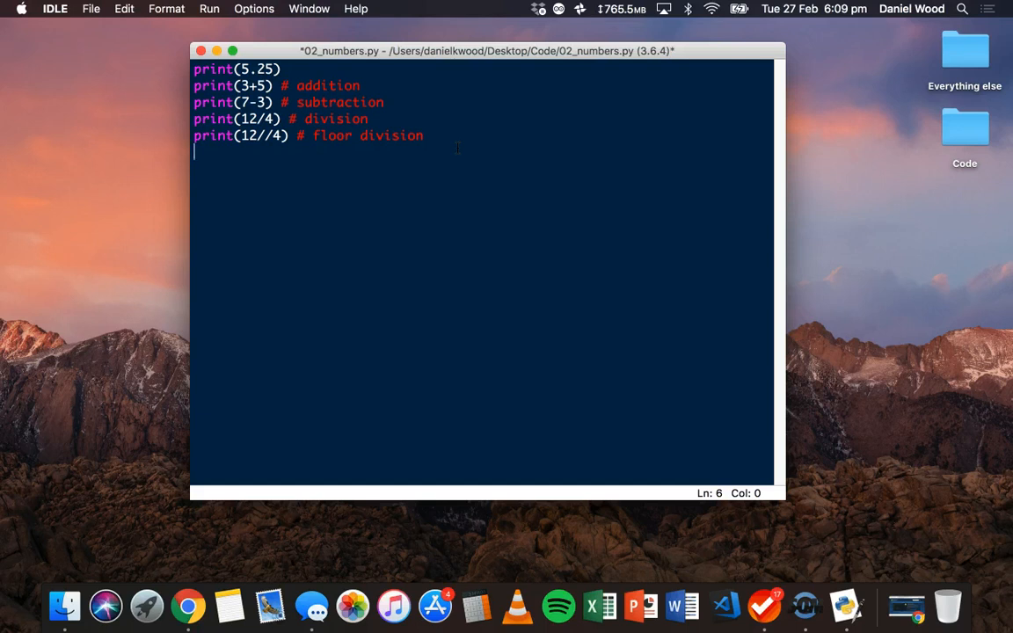
Step: Add a print(18/7) true division line
type("print(")
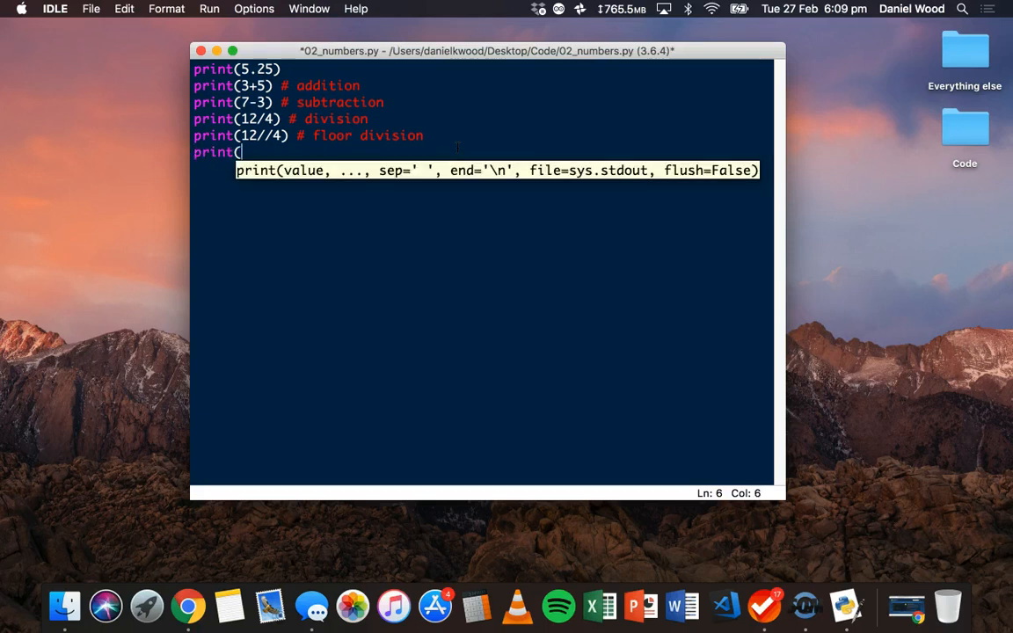
type("18/")
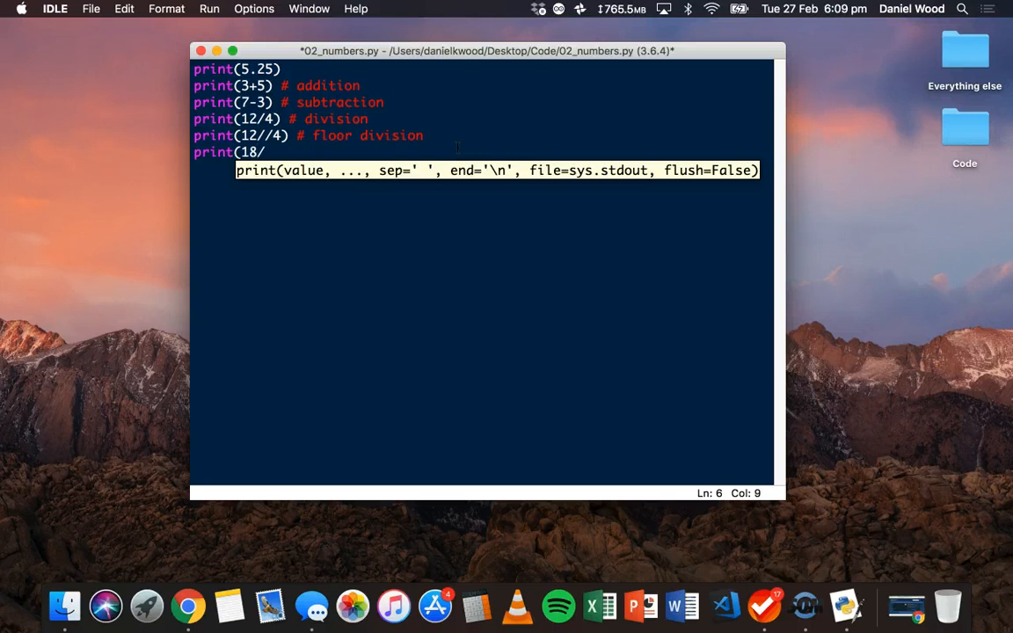
type("7) # true division")
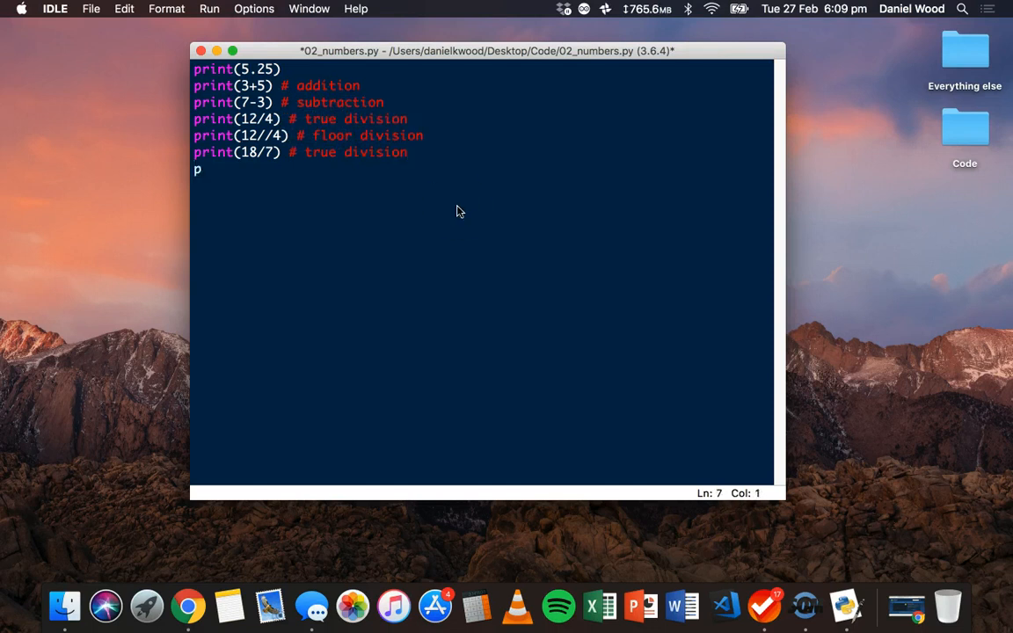
Step: Add a print(18//7) line commented as floor division and save the script
type("rint(1")
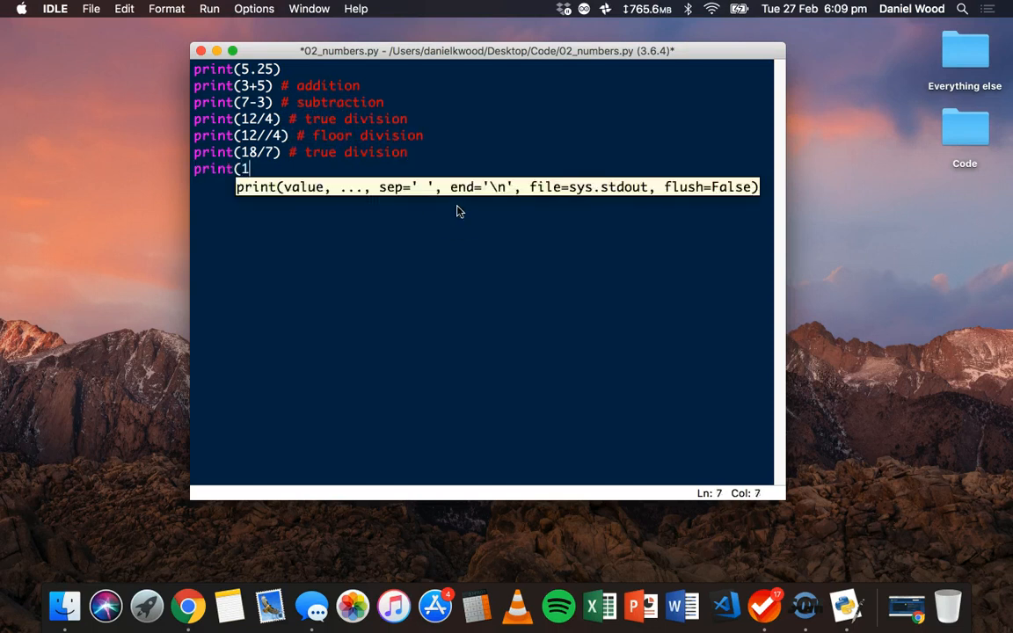
type("8")
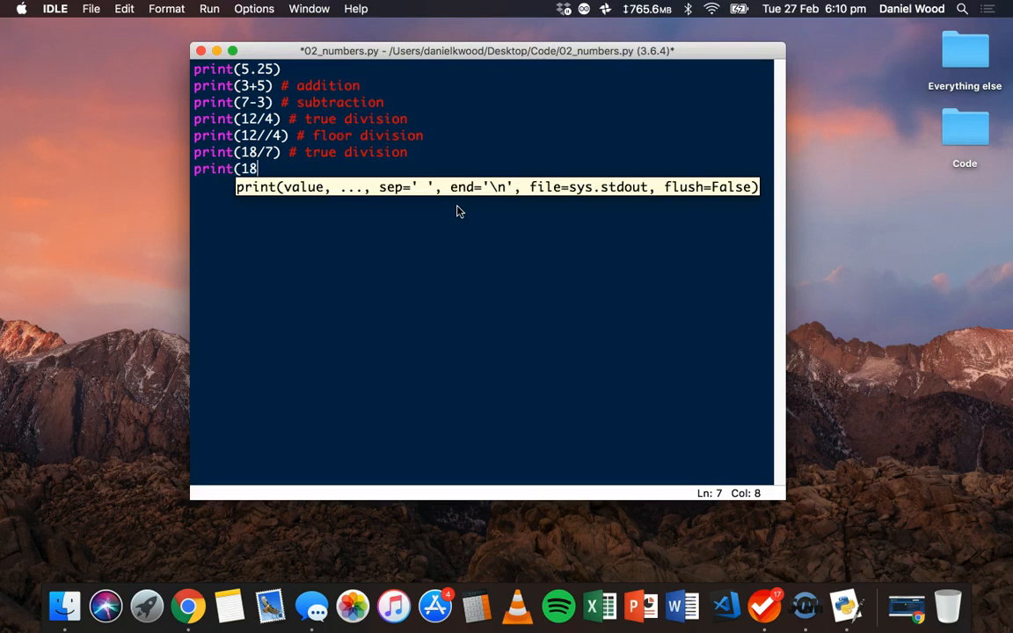
type("//")
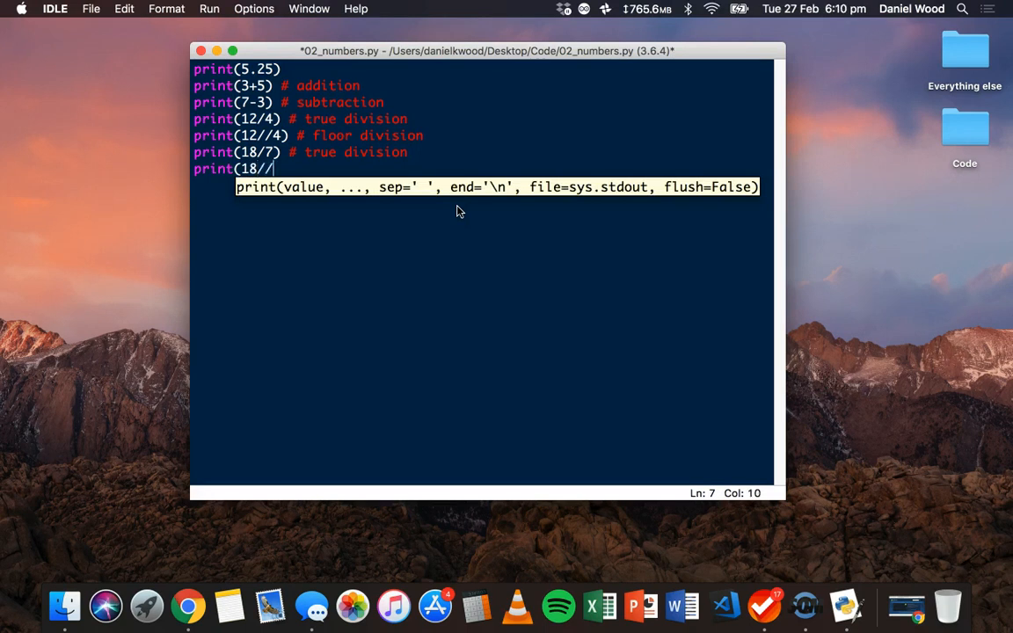
type("7) #")
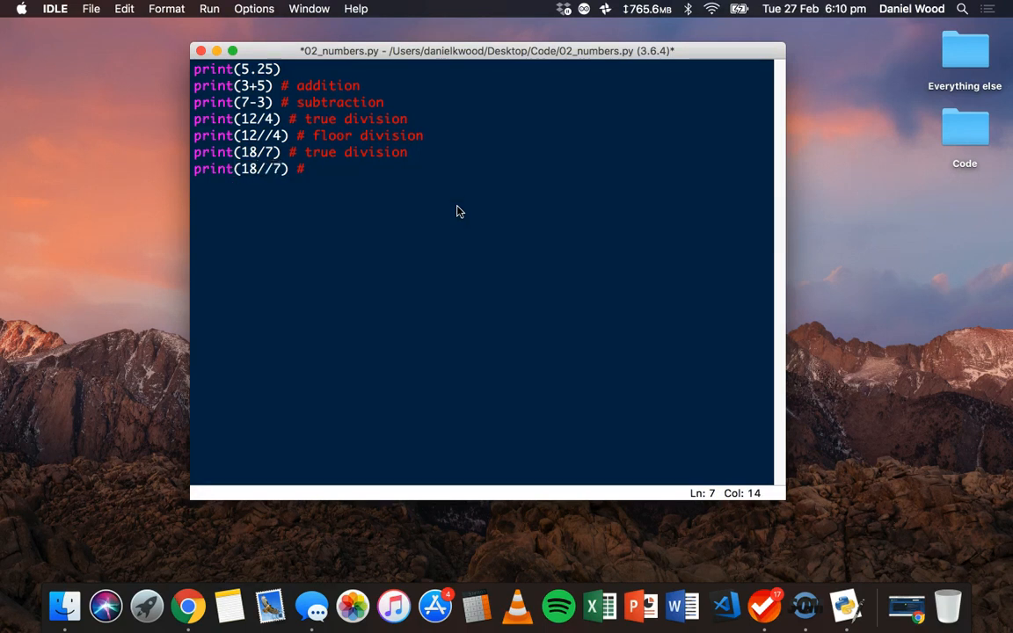
type("floor divis")
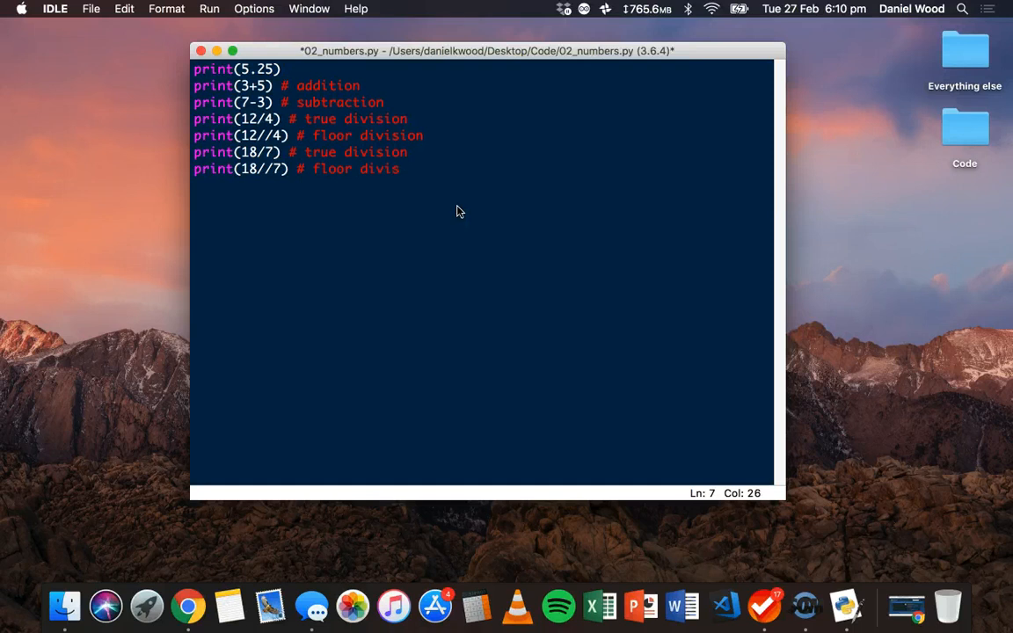
left_click(209, 7)
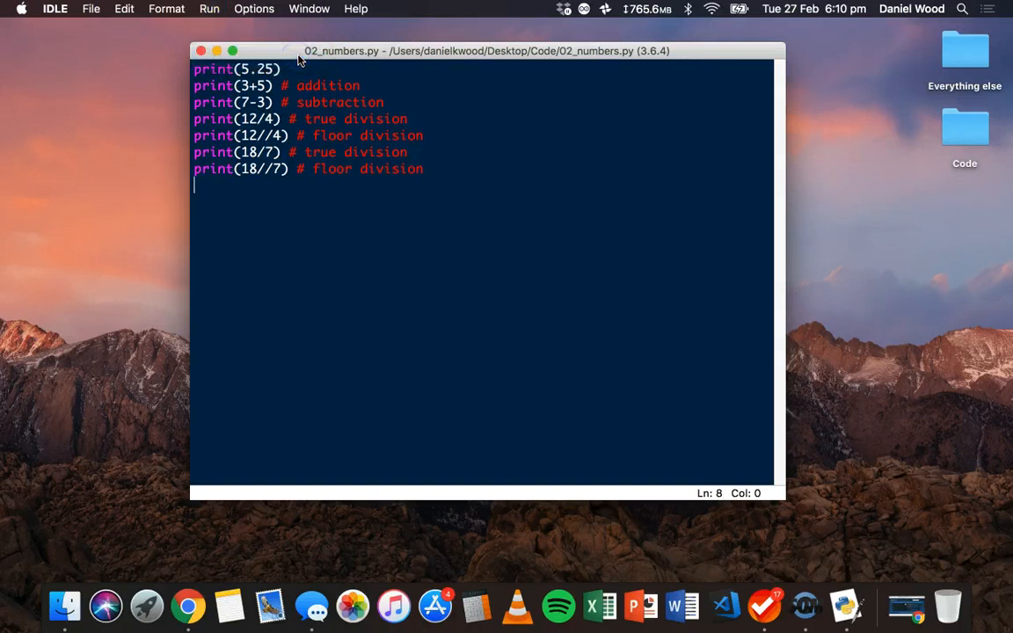
key("F5")
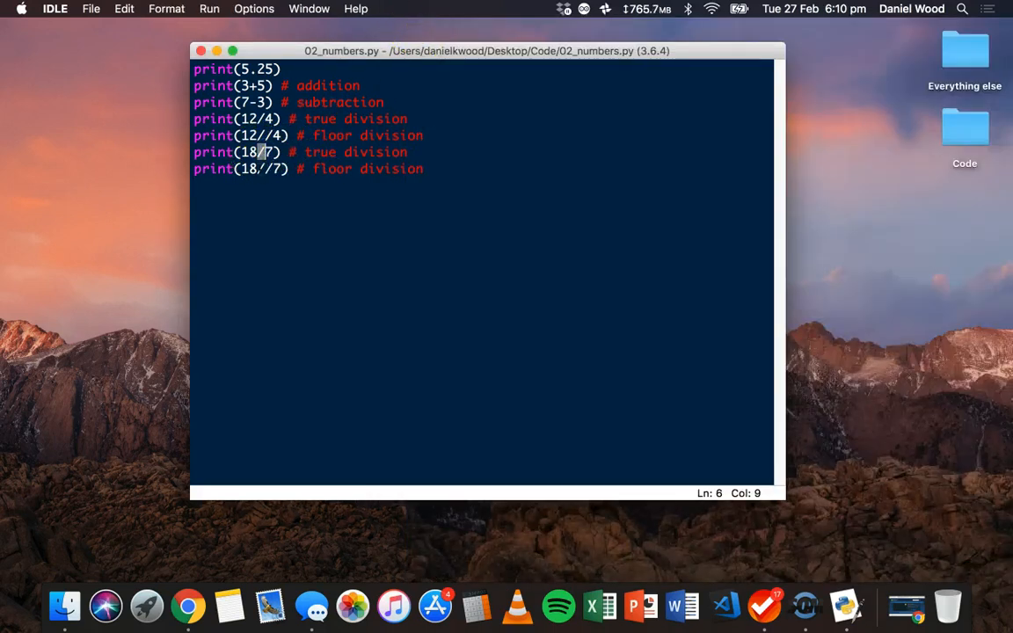
left_click(257, 168)
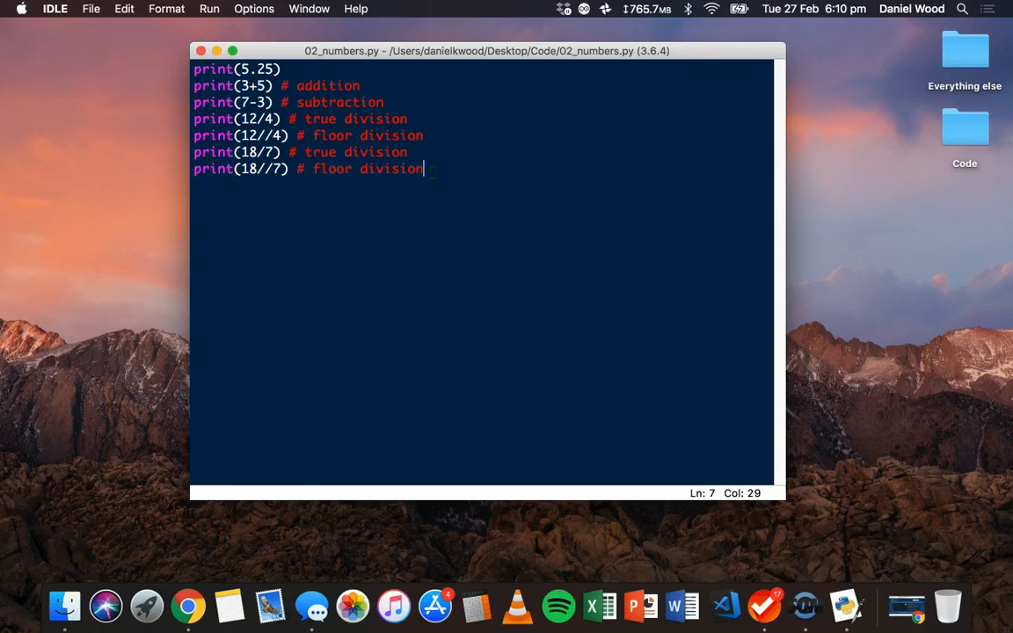
Step: Add a print(3*3) line commented as multiplication and start a new line below it
type("pr")
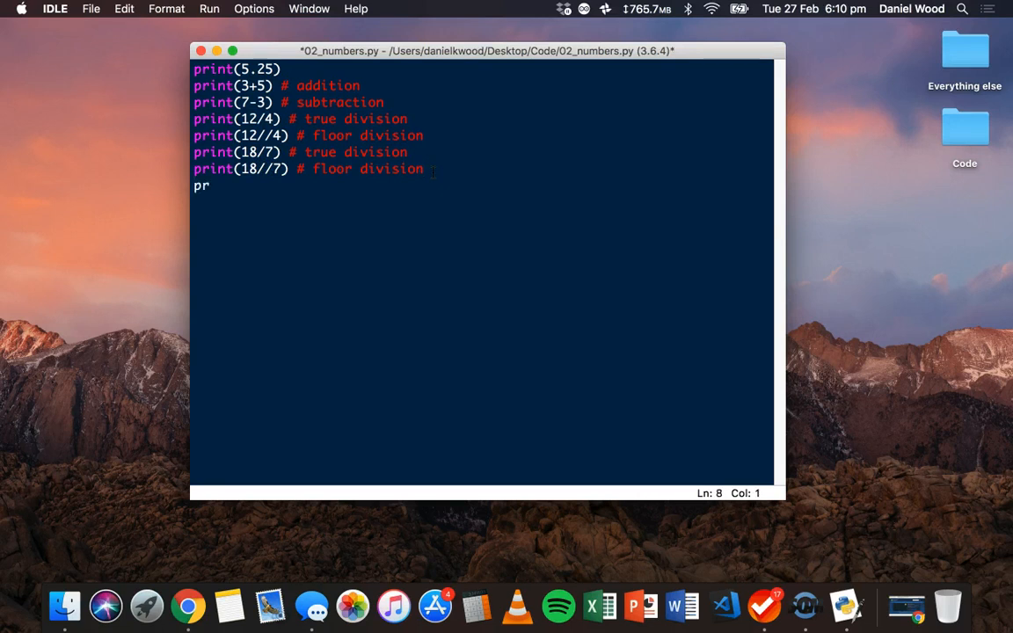
type("int(")
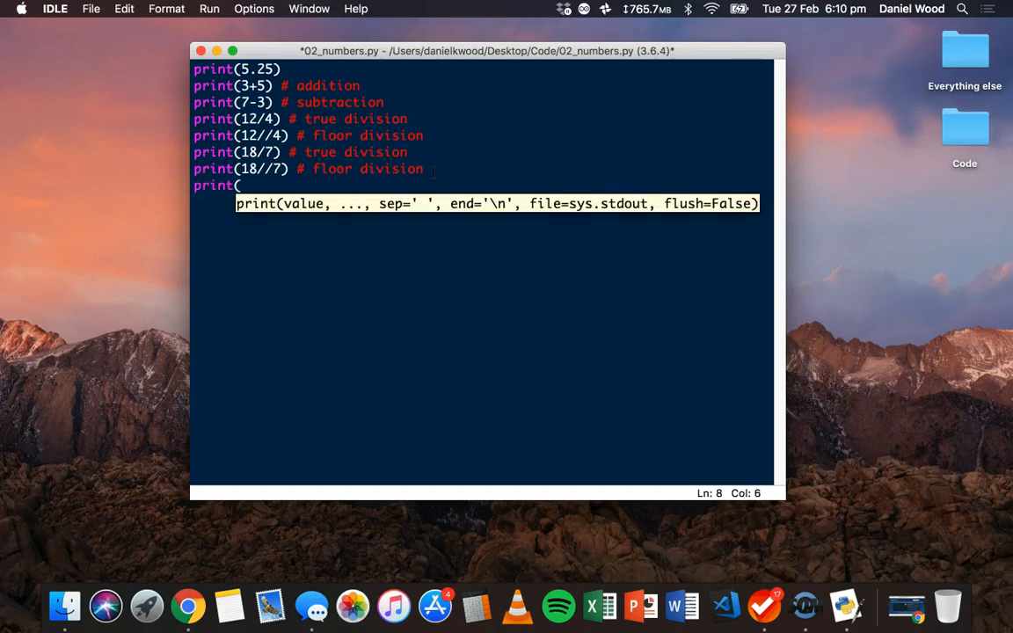
type("3")
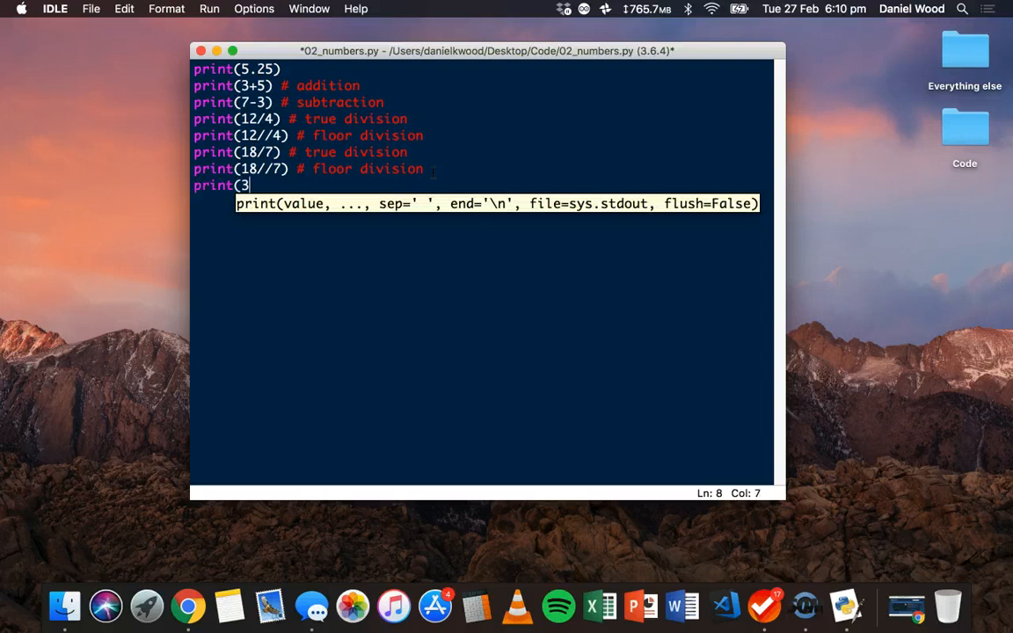
type("*")
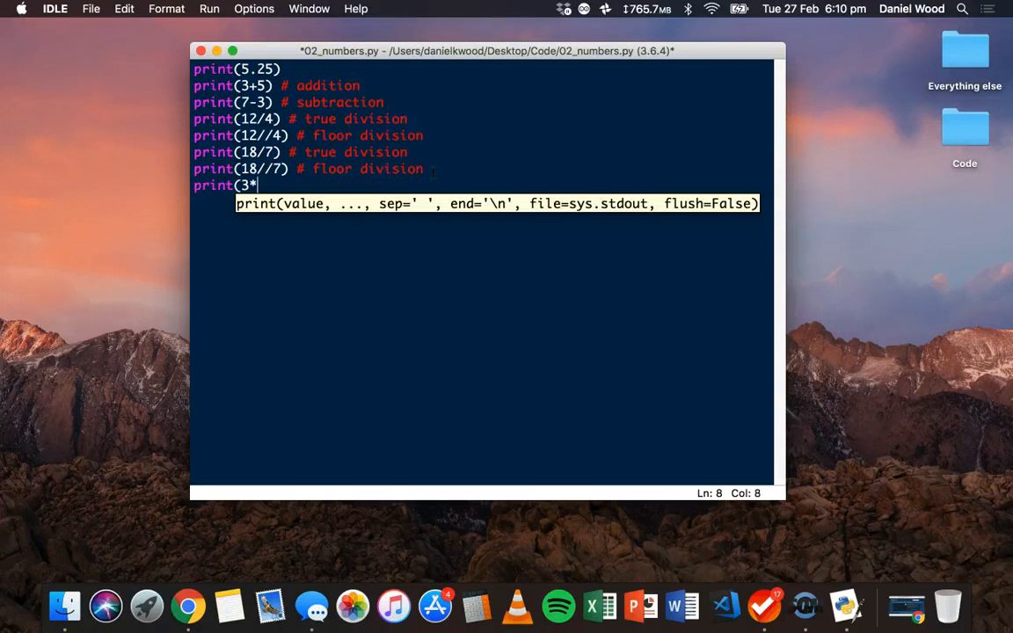
type("3)")
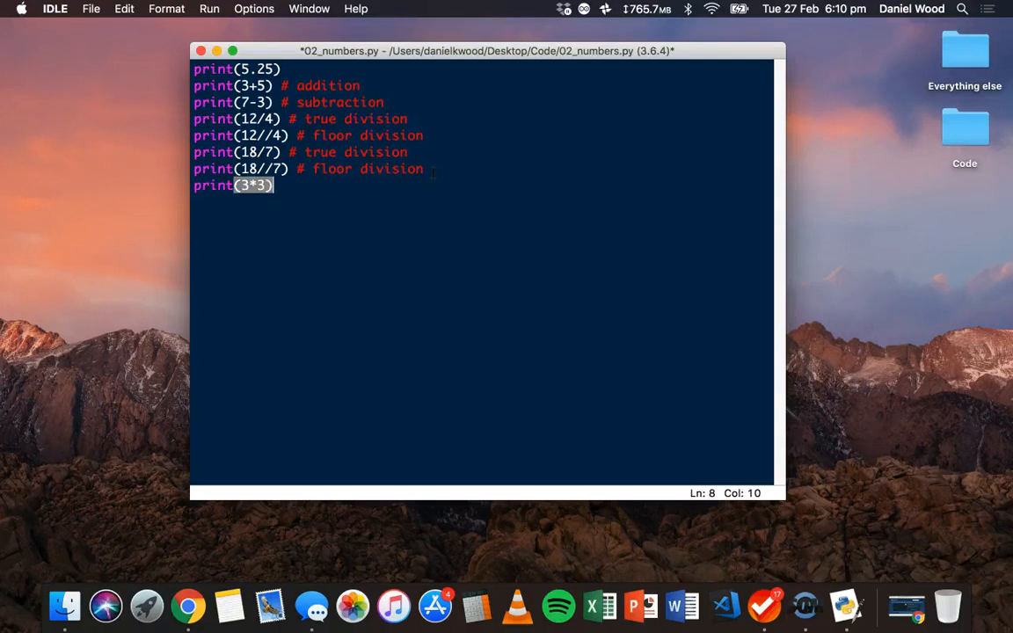
type("# multiplic")
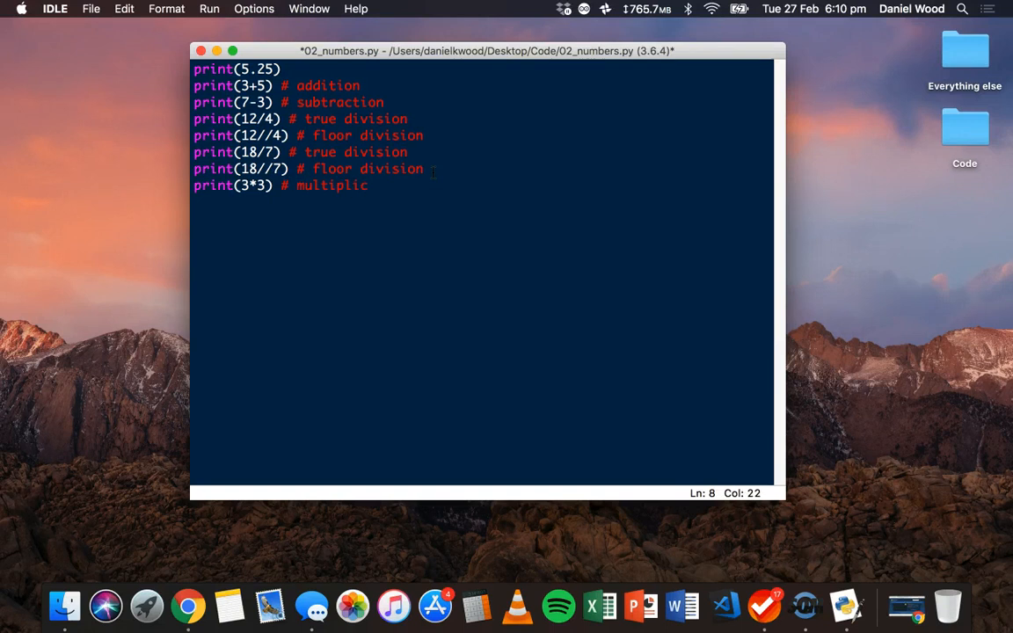
type("ation")
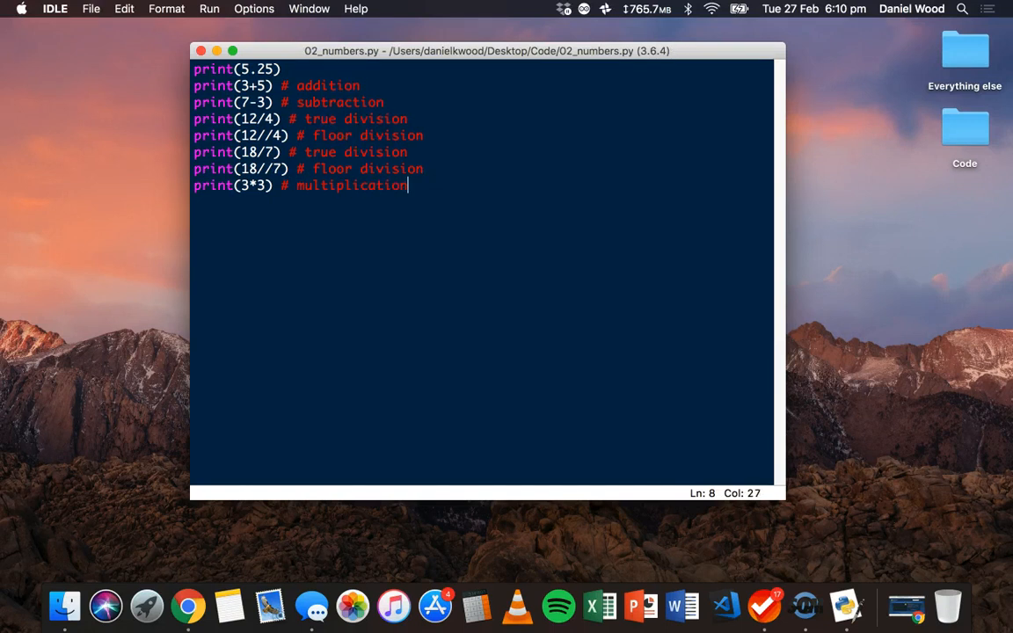
mouse_move(345, 227)
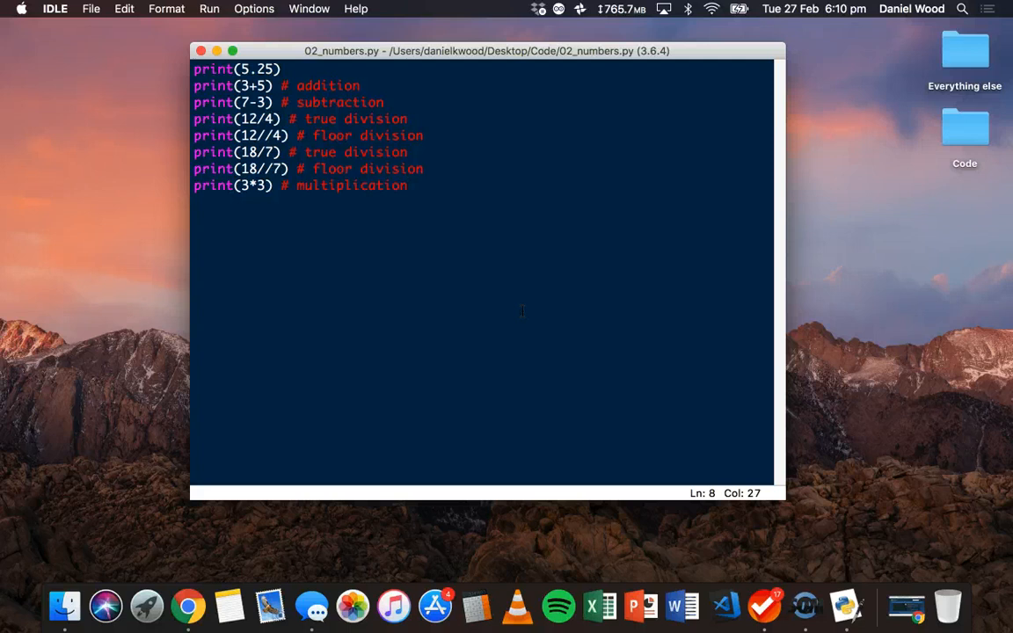
key("Return")
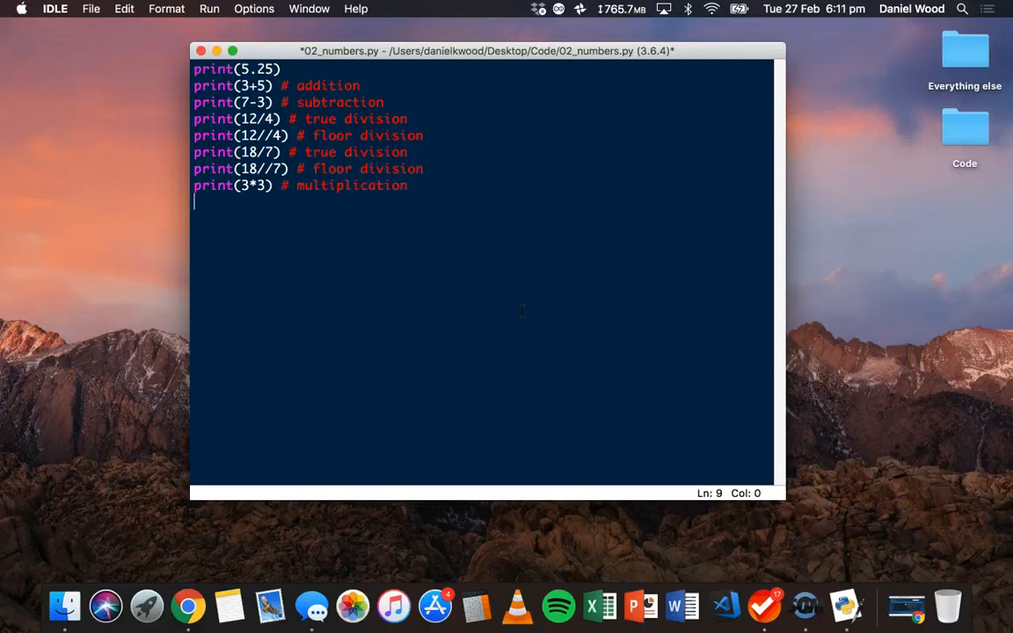
Step: Add a print(5**2) line commented as the exponentiation operator
type("print")
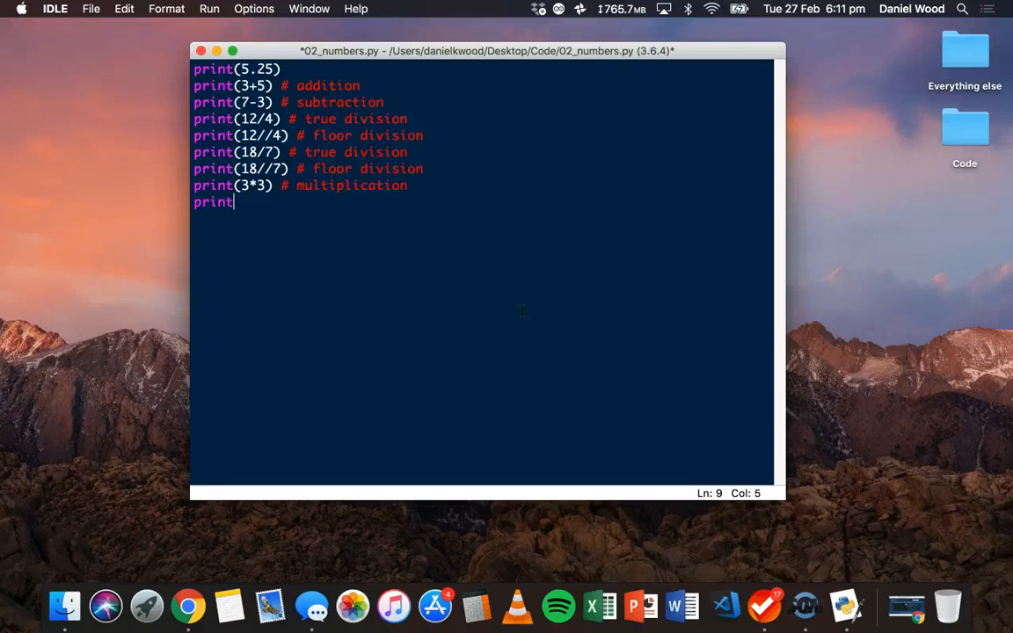
type("(")
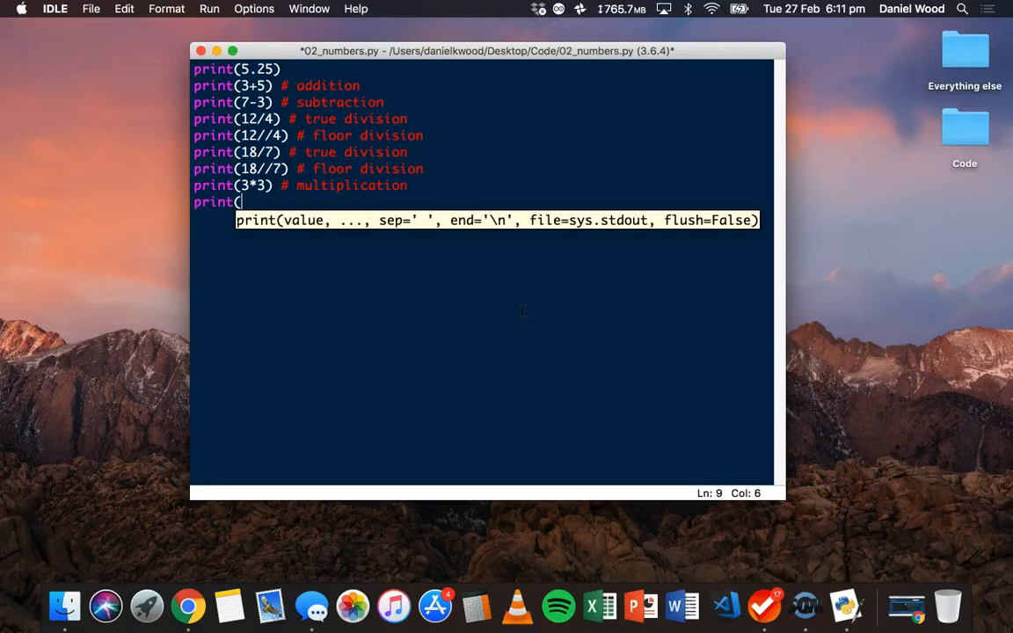
type("5*")
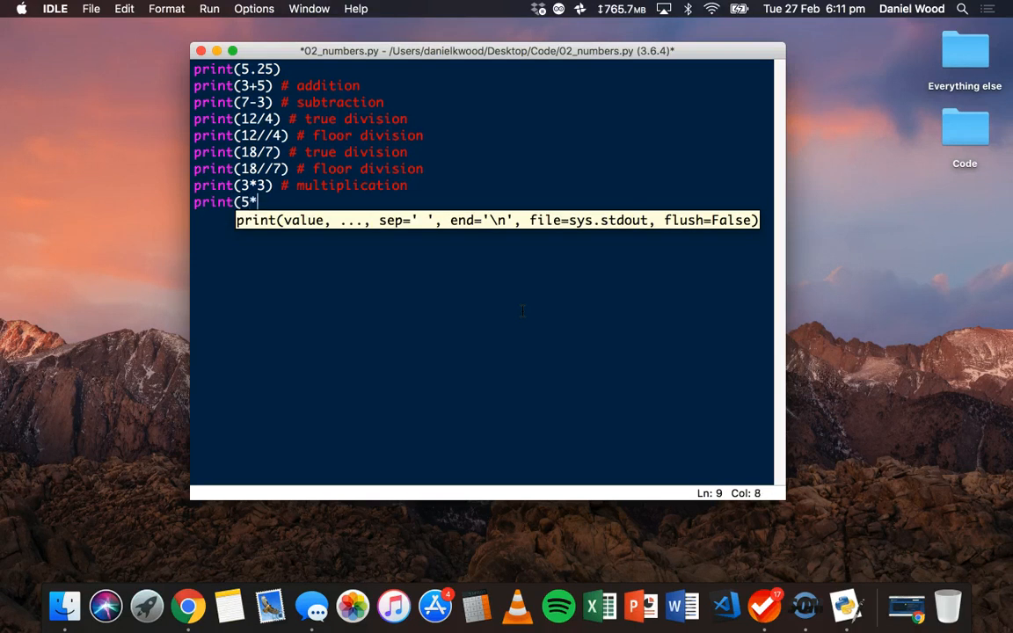
type("*2")
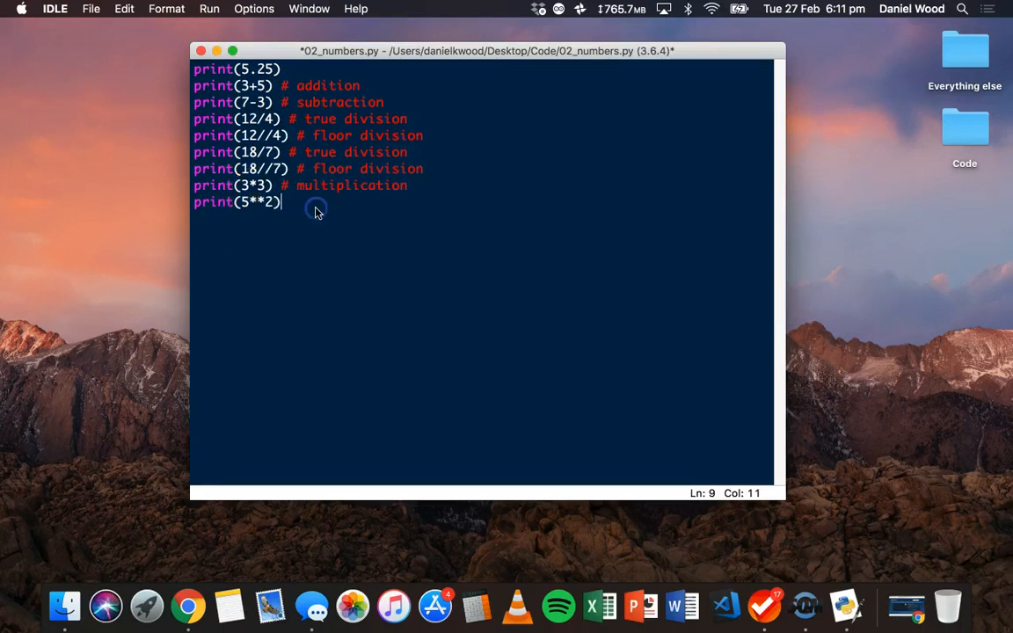
type("# exponentiation operat")
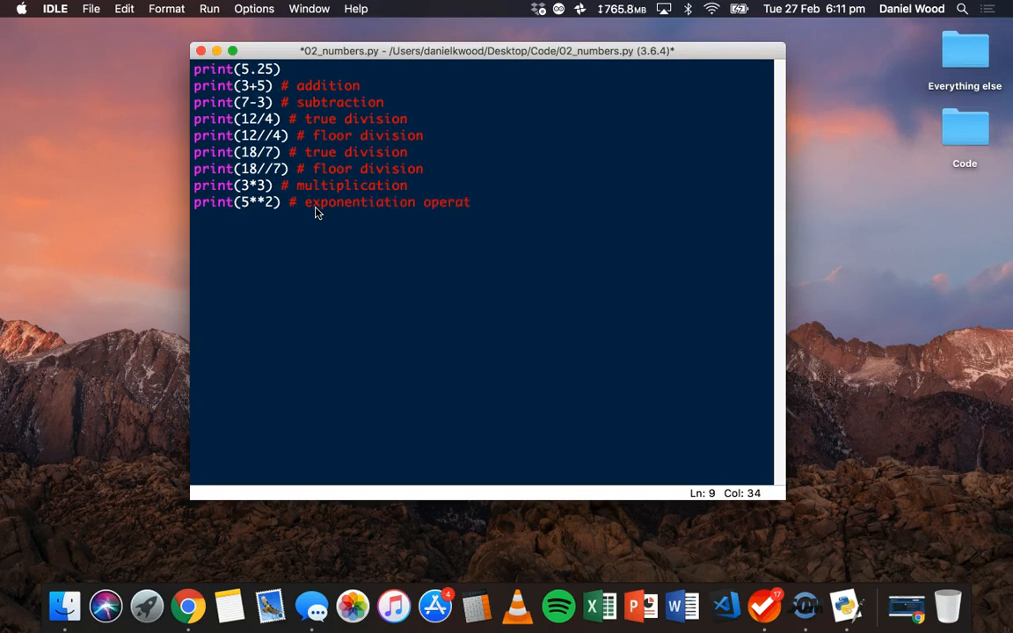
left_click(209, 7)
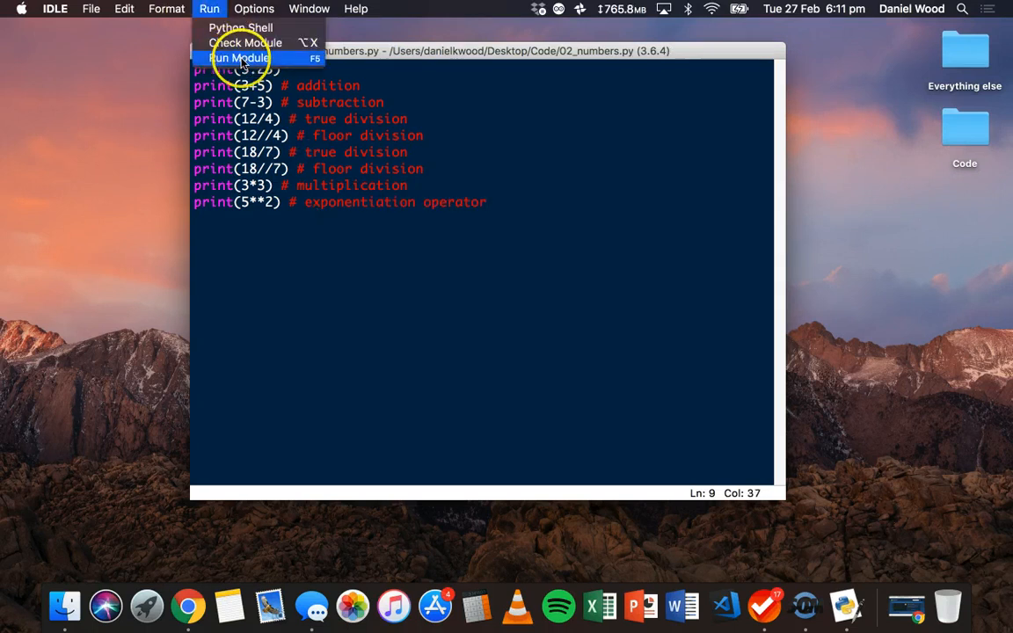
Step: Run 02_numbers.py in the Shell with F5, then begin a new line below the exponentiation print
left_click(240, 56)
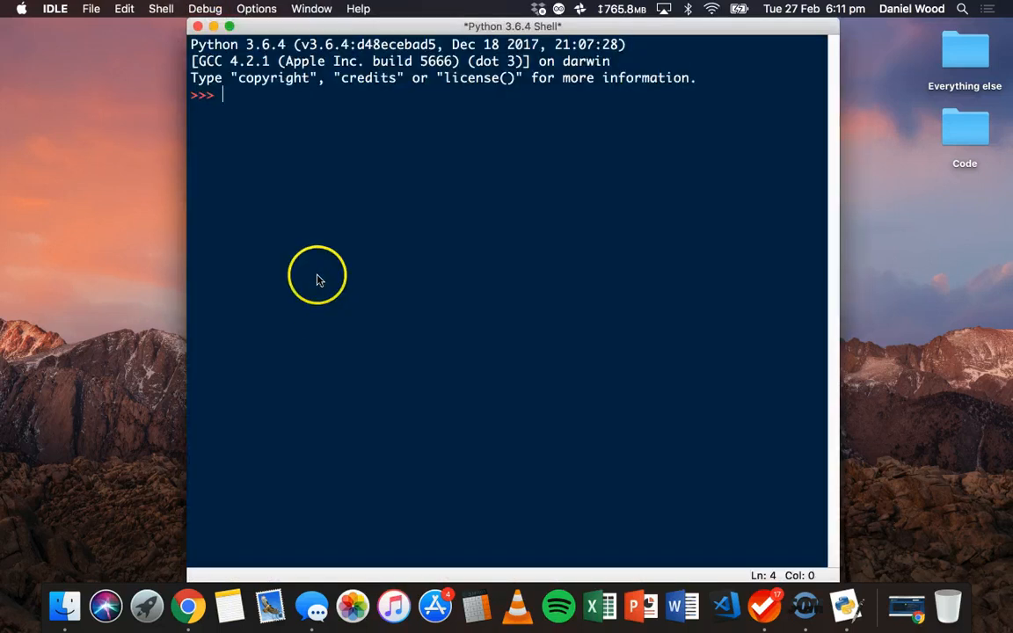
key("f5")
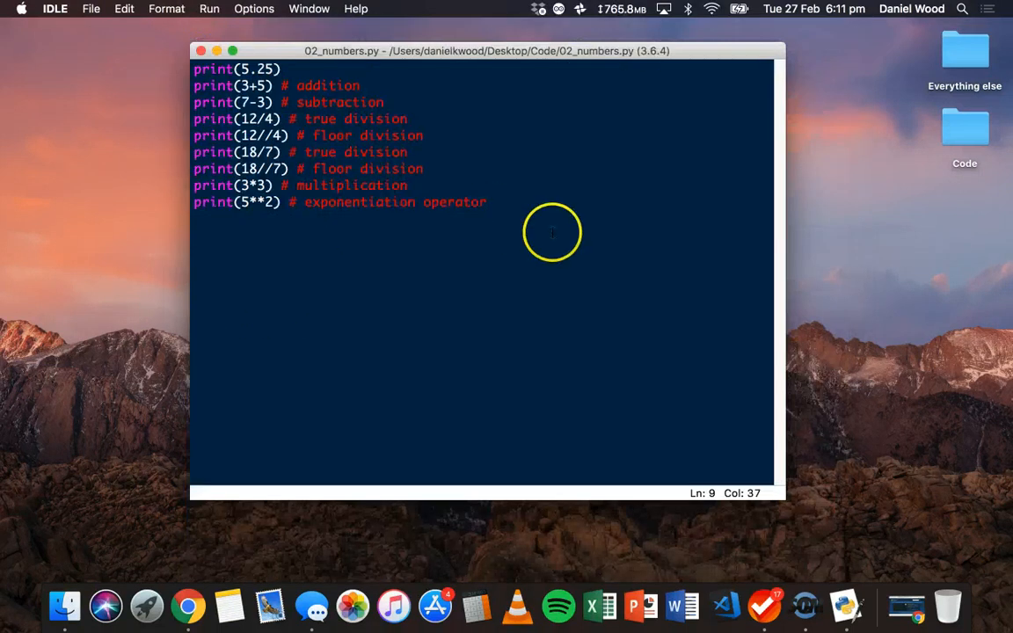
key("Return")
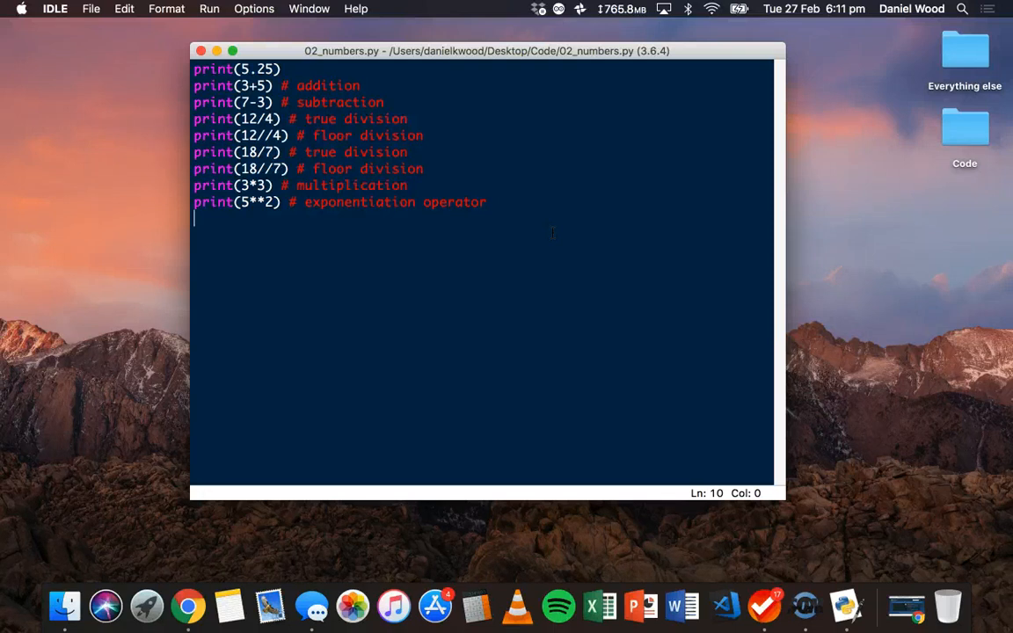
Step: Begin the modulus line by typing print(5%2 below the exponentiation print
type("print")
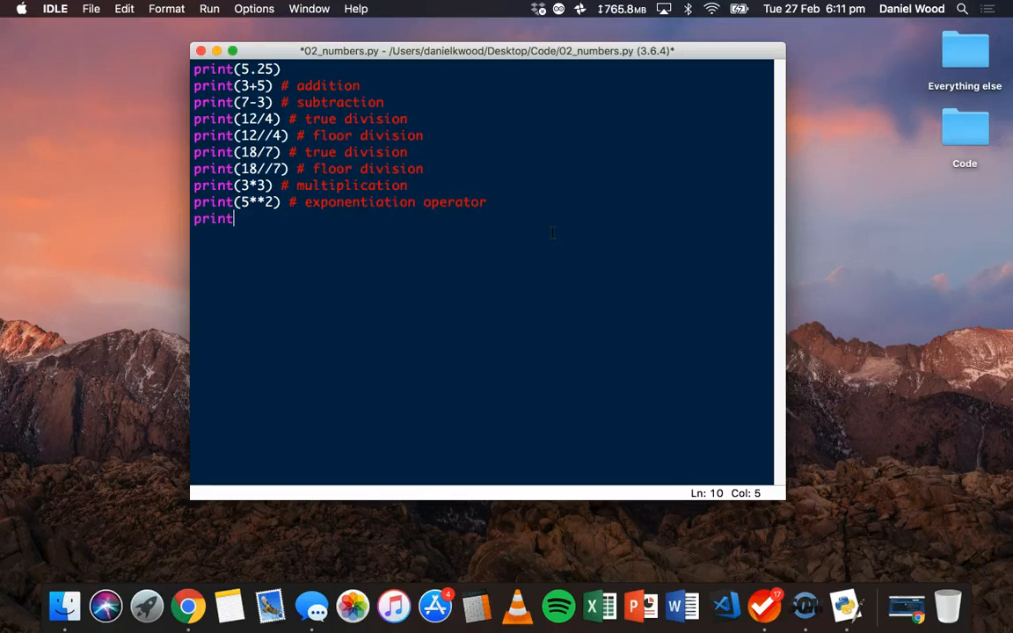
type("(")
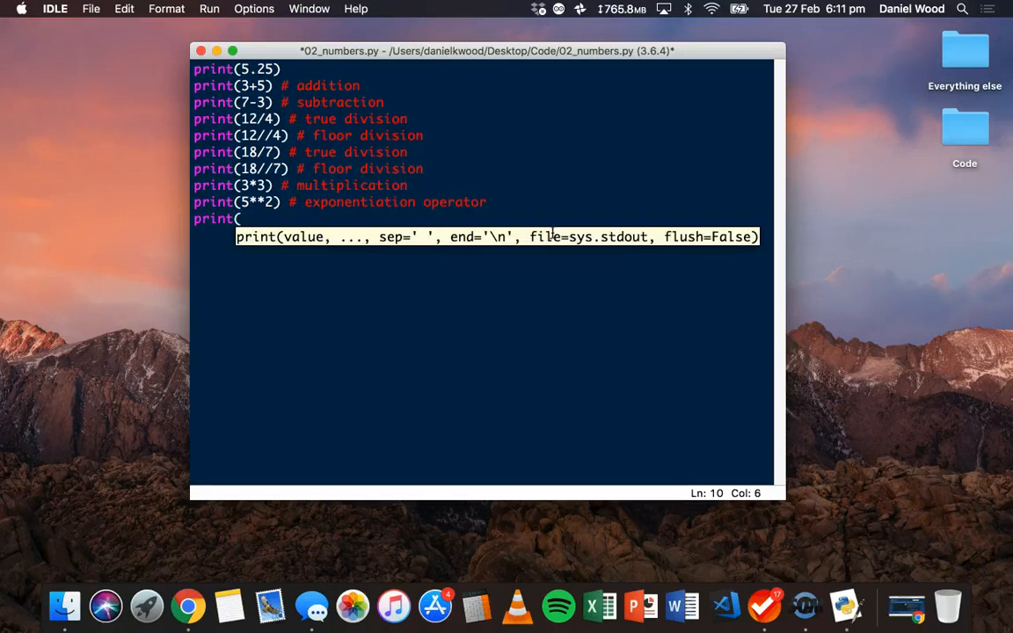
type("5")
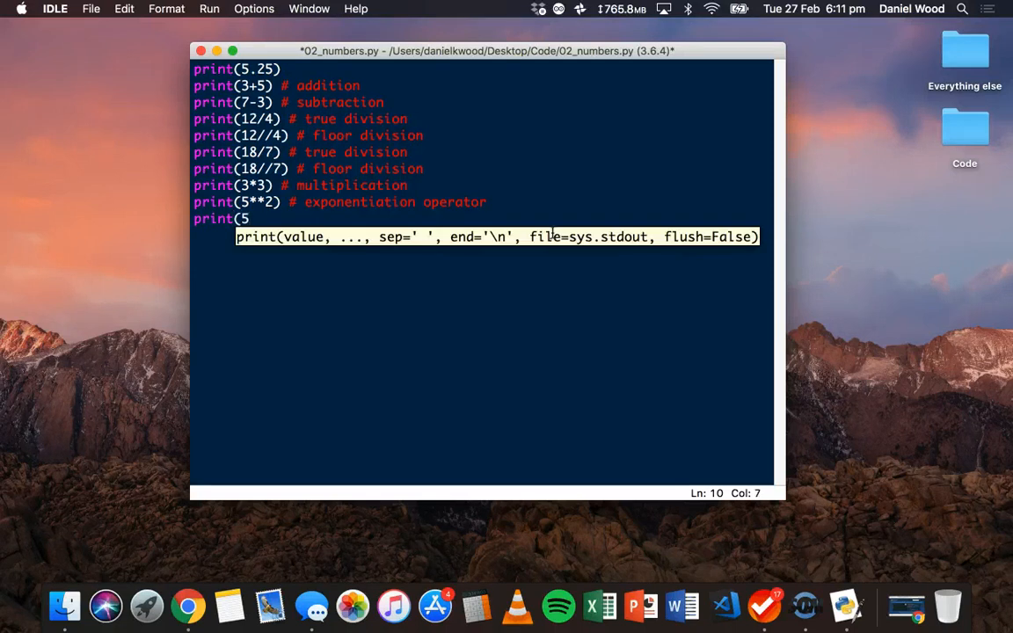
type("%")
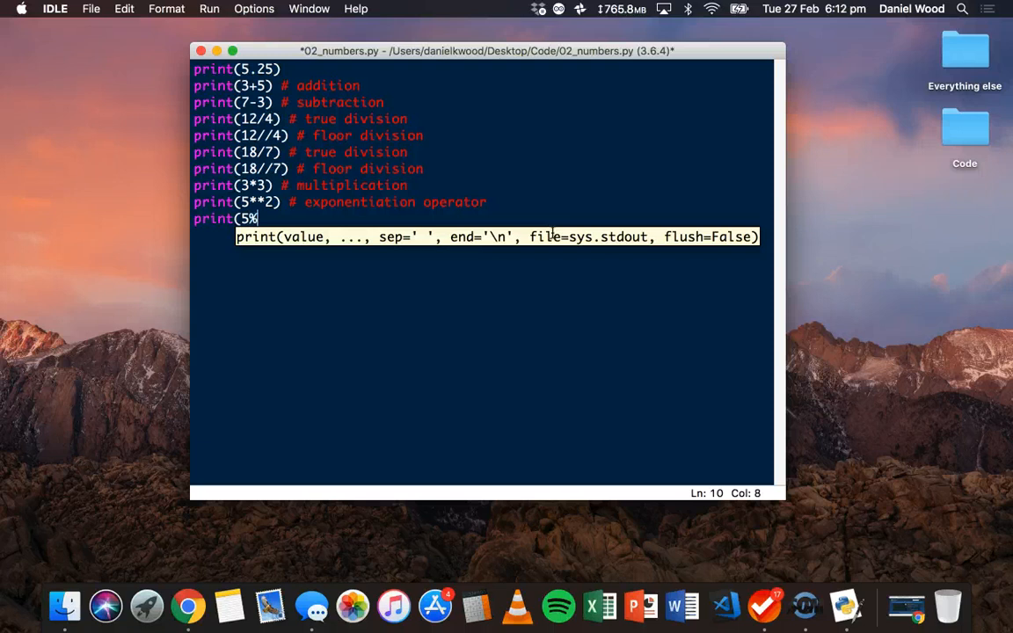
type("2")
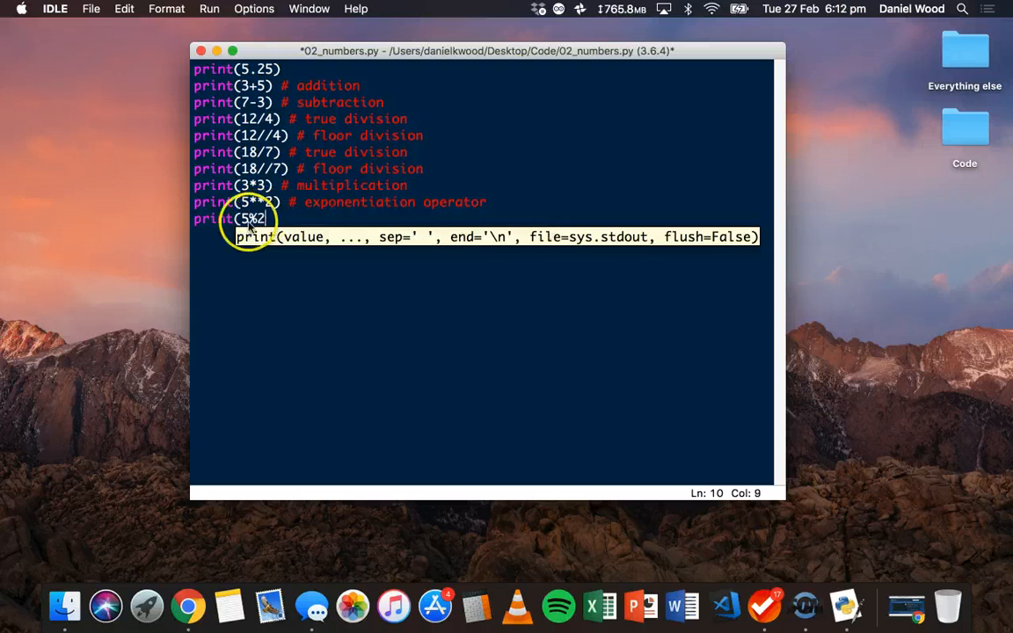